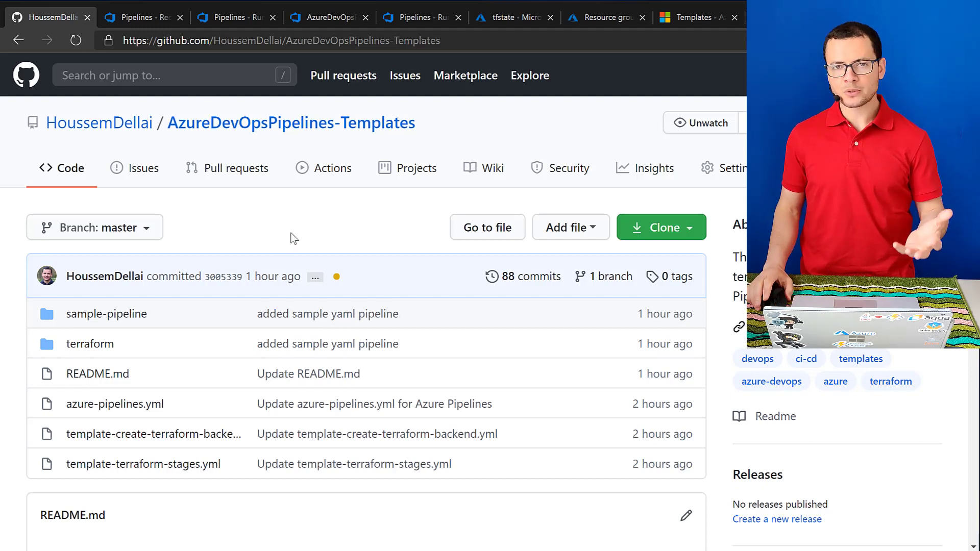
pyautogui.moveTo(283, 253)
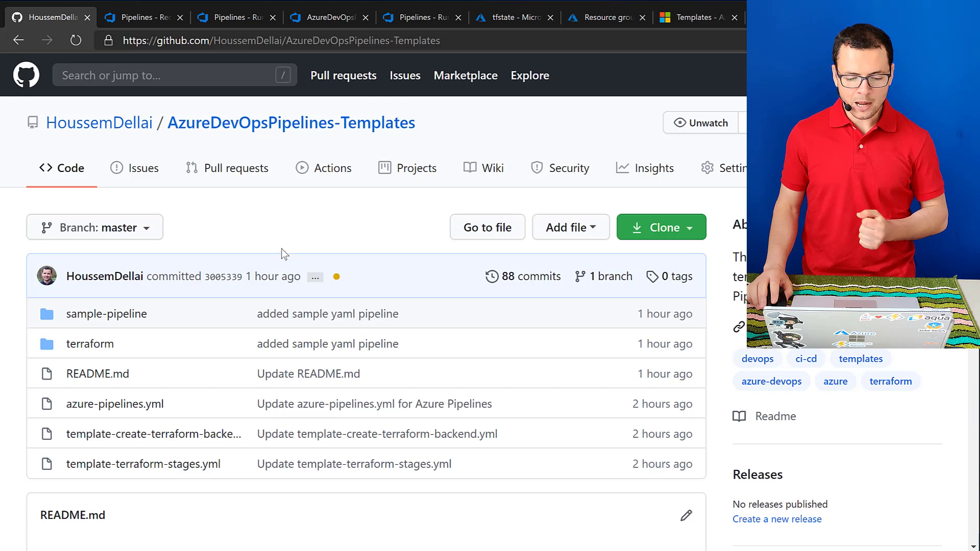
pyautogui.moveTo(197, 418)
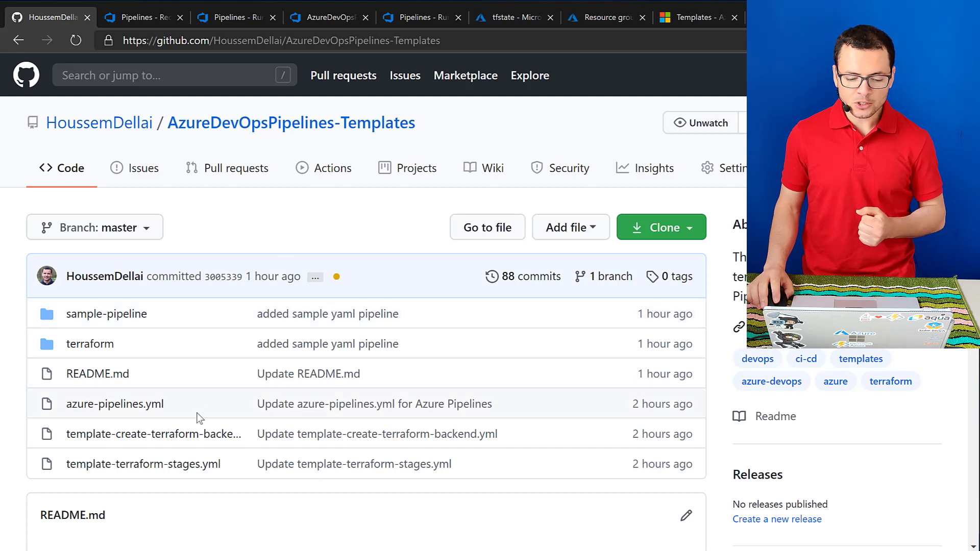
pyautogui.moveTo(90, 344)
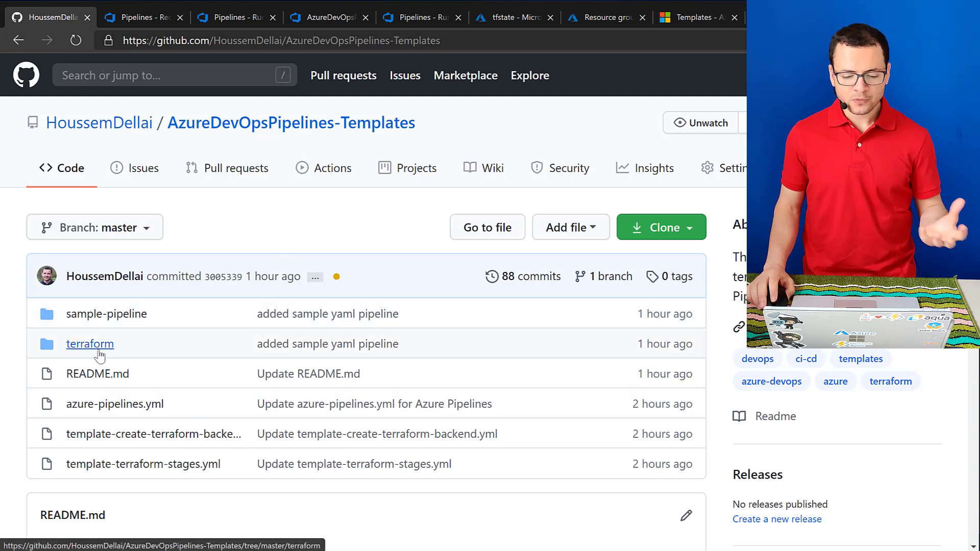
pyautogui.moveTo(143, 347)
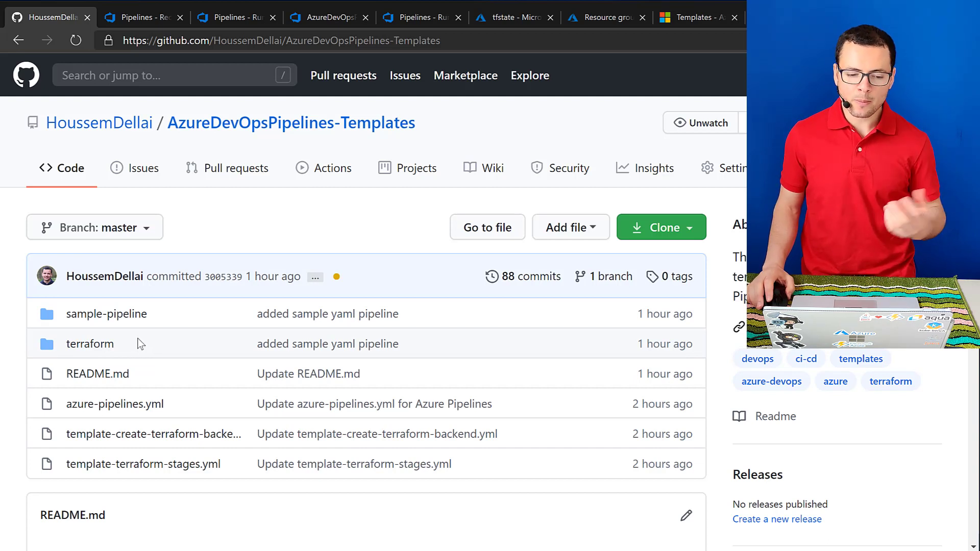
pyautogui.moveTo(106, 313)
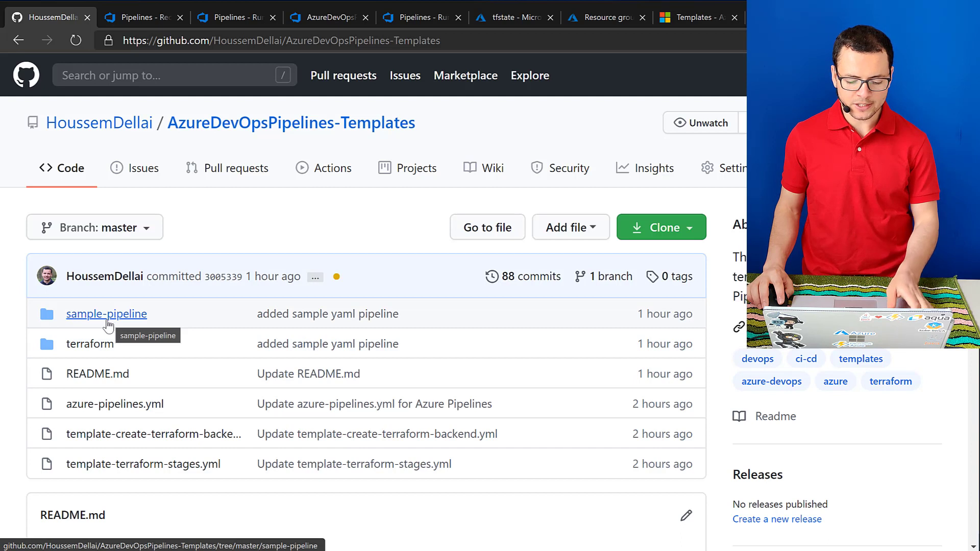
# Step: Switch from the GitHub repository view to the Visual Studio Code window
pyautogui.press('Alt+Tab')
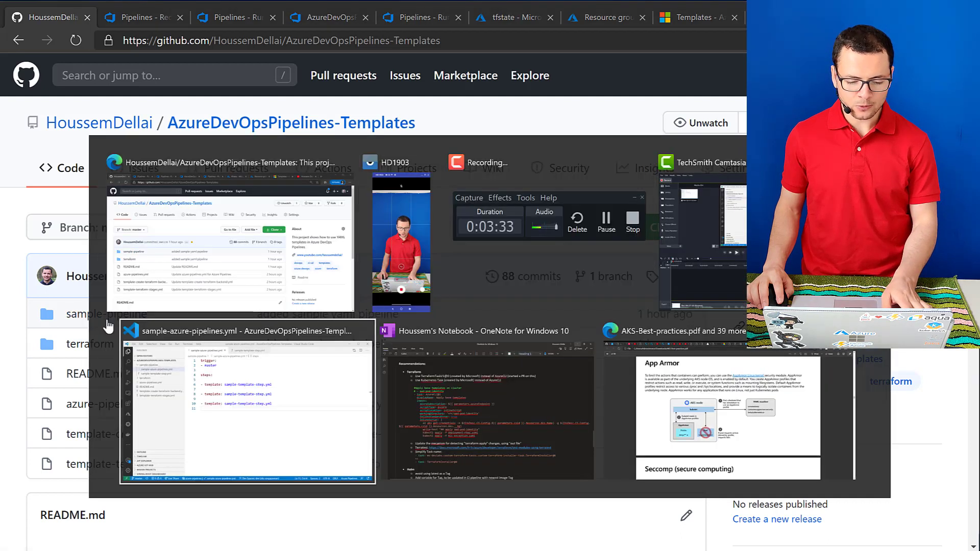
# Step: Review sample-azure-pipelines.yml and the echo script step in sample-template-step.yml, then return to the browser
pyautogui.click(250, 401)
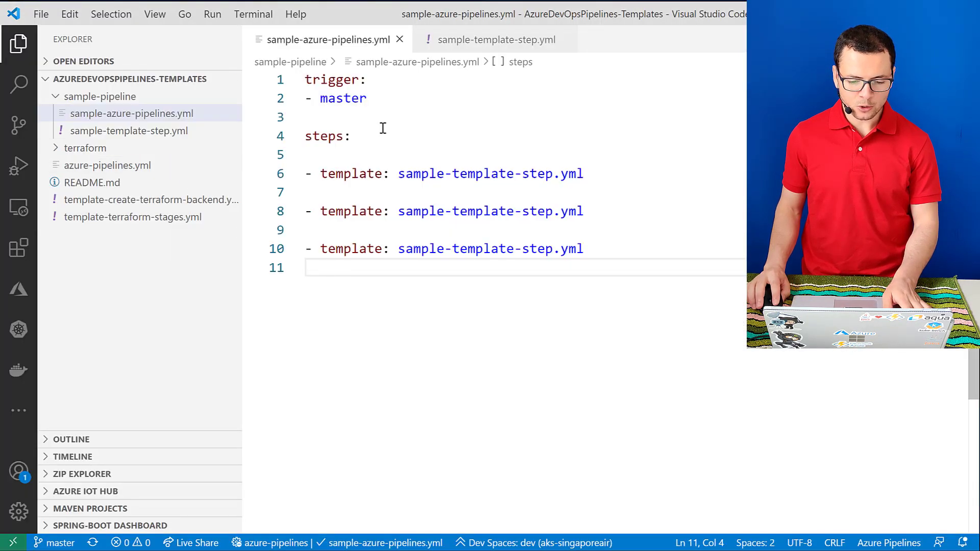
pyautogui.moveTo(132, 122)
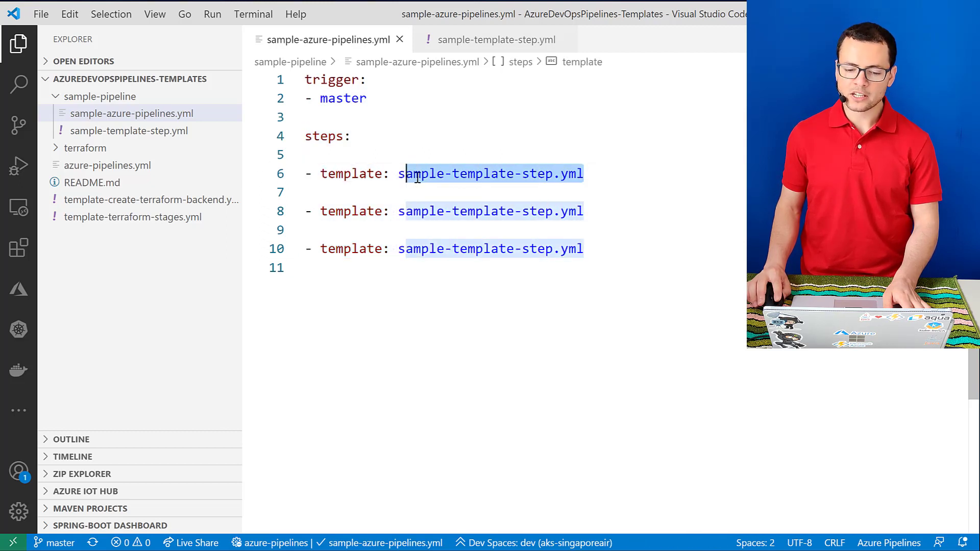
pyautogui.moveTo(130, 131)
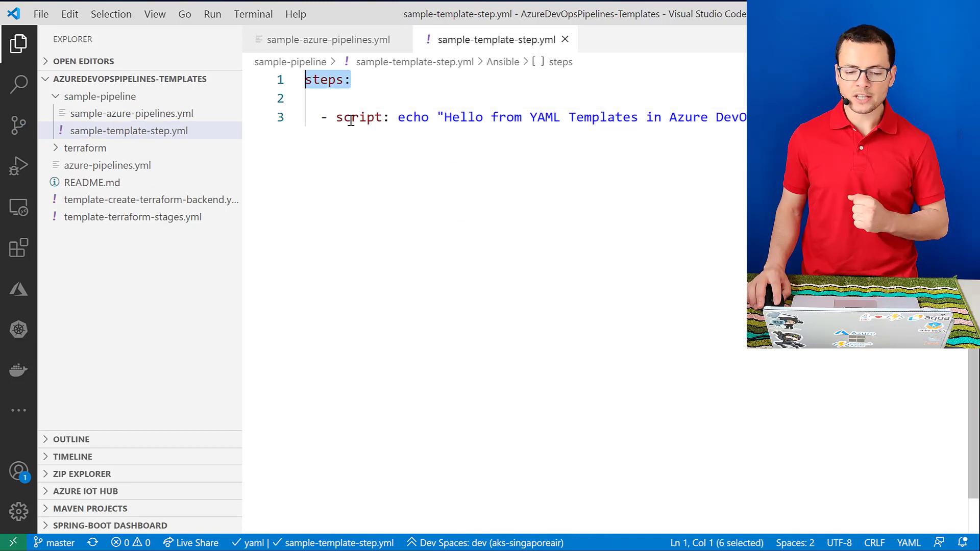
pyautogui.click(568, 136)
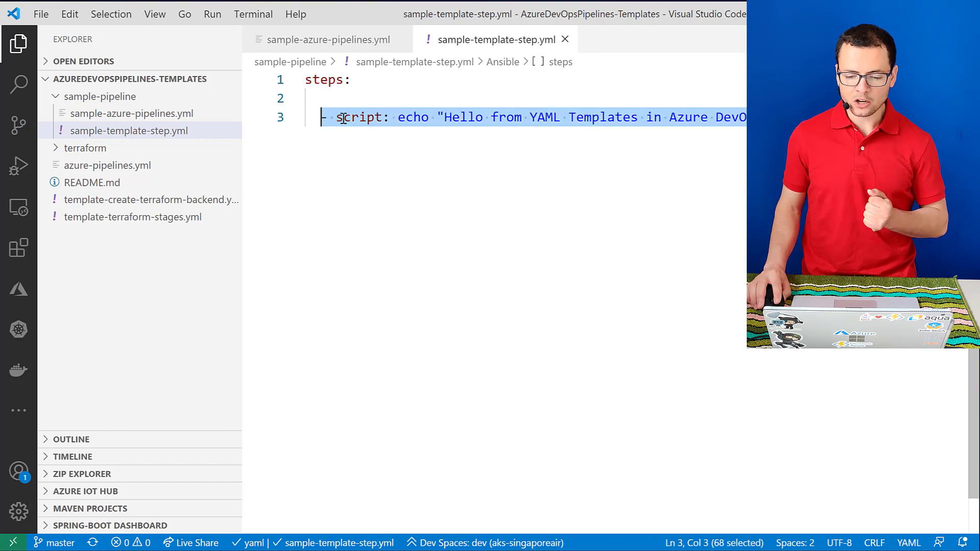
pyautogui.click(620, 206)
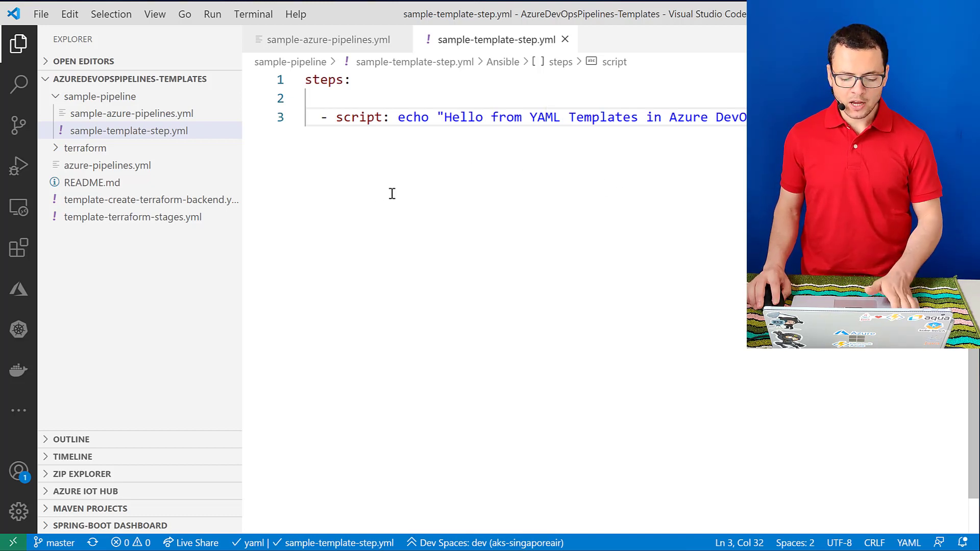
pyautogui.click(328, 39)
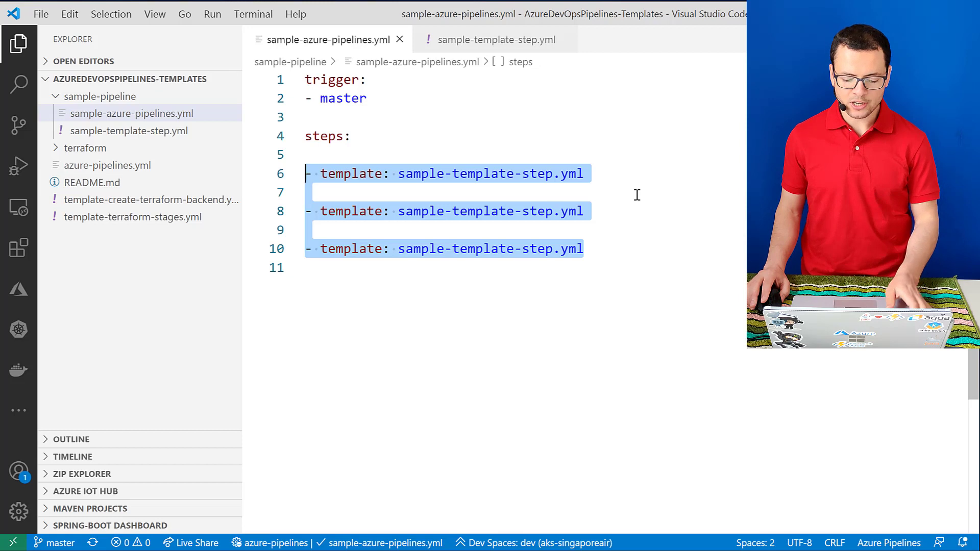
pyautogui.press('alt+tab')
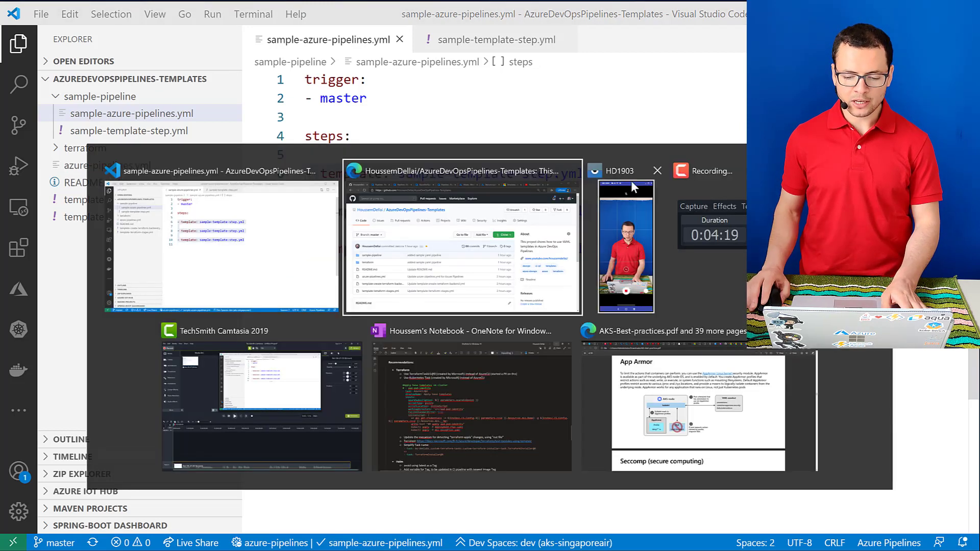
# Step: From the Azure DevOps Pipelines page, start the New pipeline wizard
pyautogui.click(461, 243)
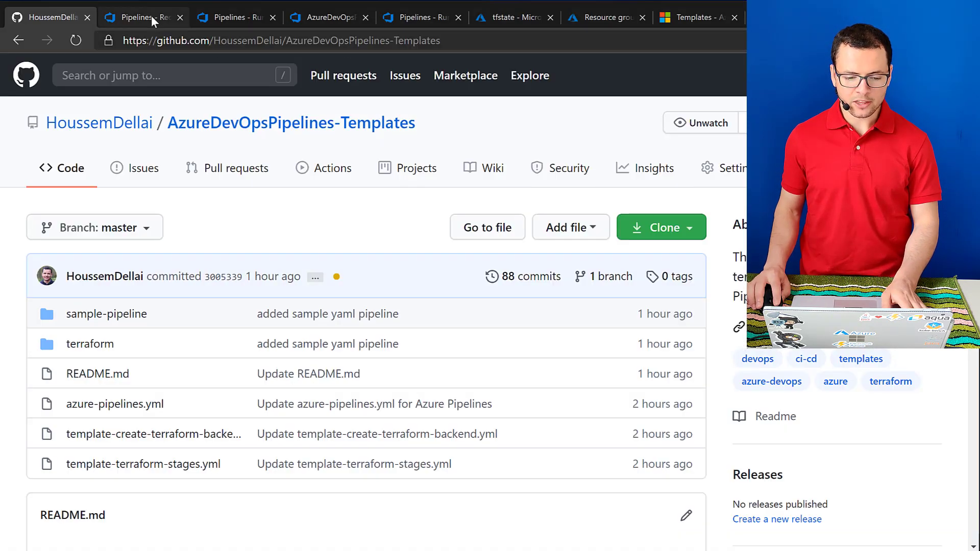
pyautogui.click(136, 18)
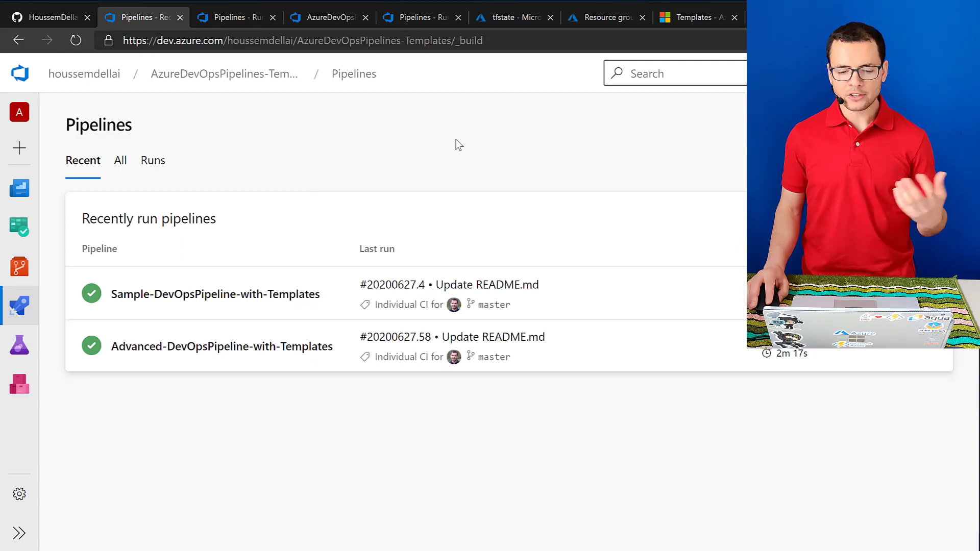
pyautogui.click(19, 305)
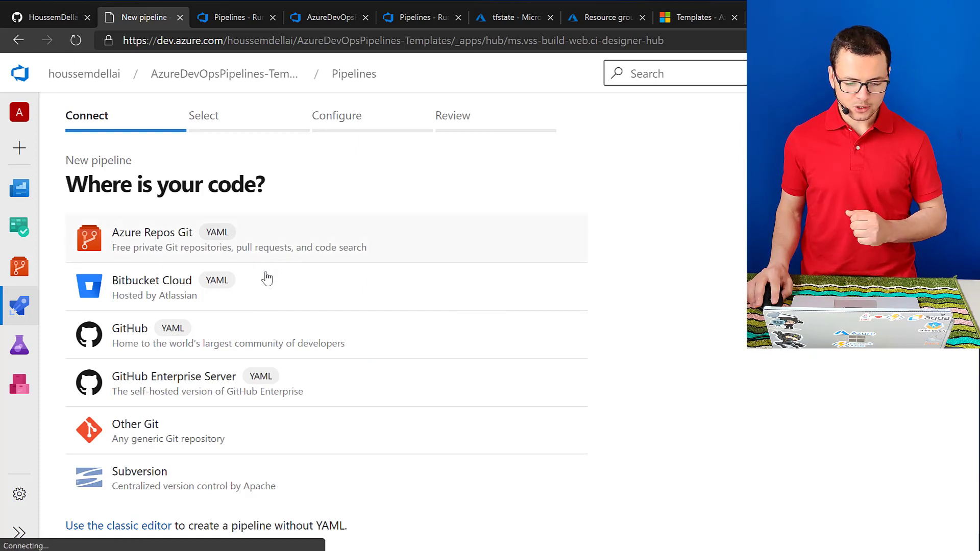
pyautogui.moveTo(242, 343)
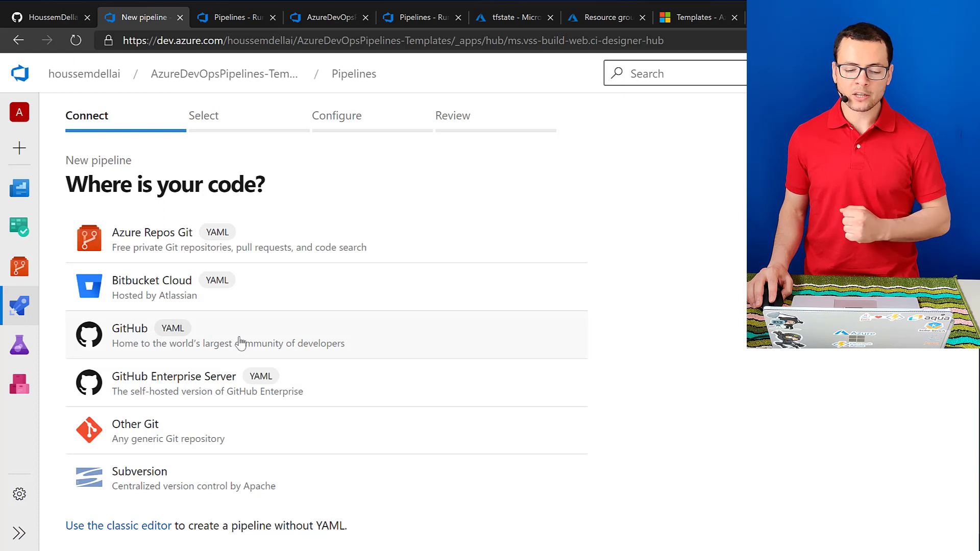
pyautogui.moveTo(239, 339)
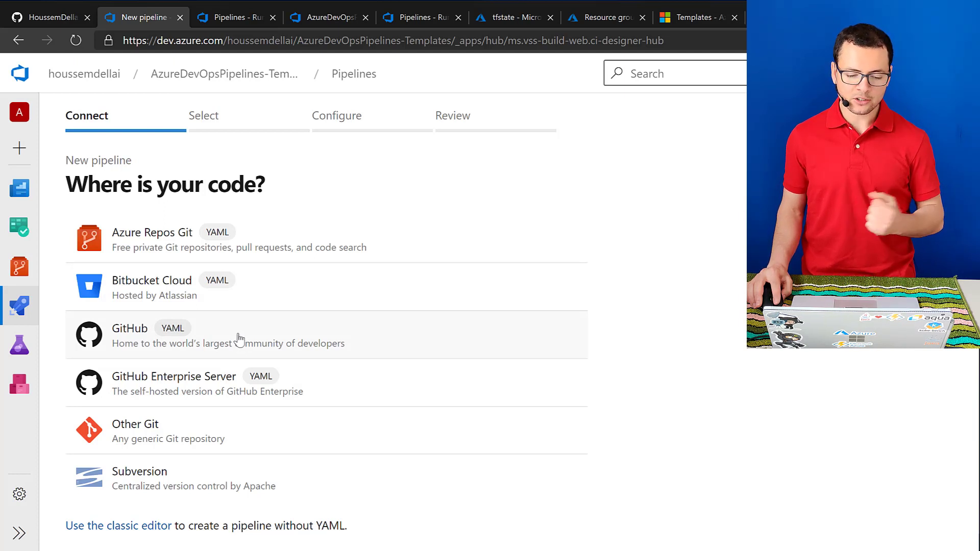
# Step: Choose GitHub as the source, select the AzureDevOpsPipelines-Templates repository and show more configure options
pyautogui.click(250, 336)
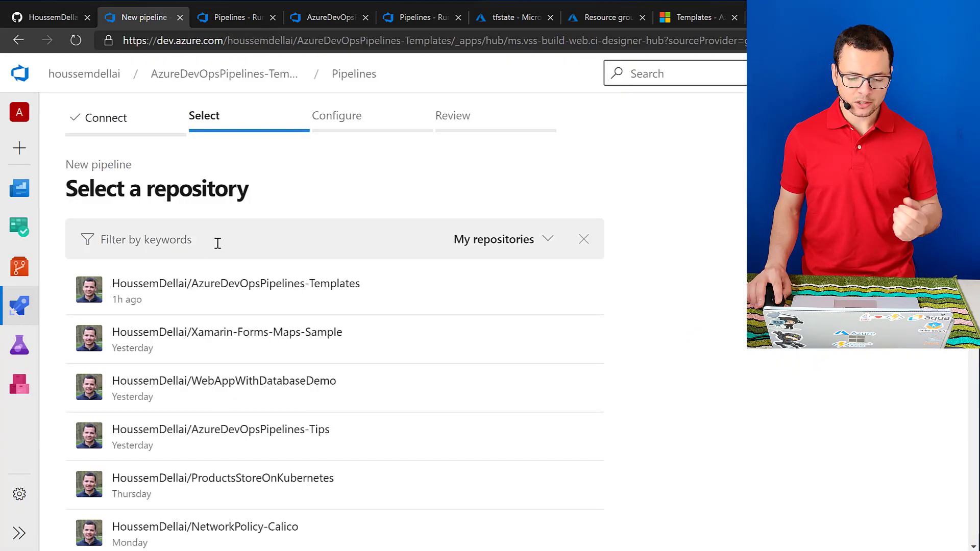
pyautogui.click(235, 282)
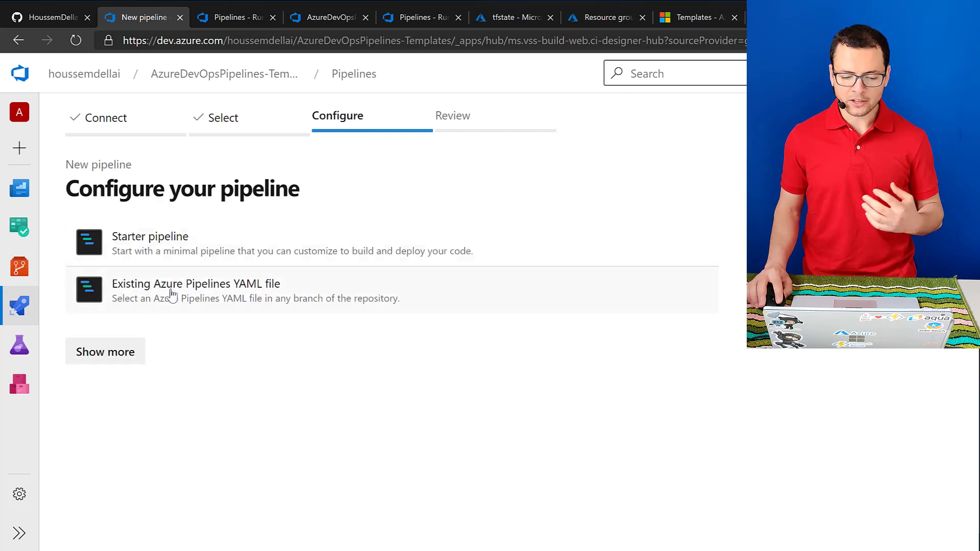
pyautogui.click(105, 351)
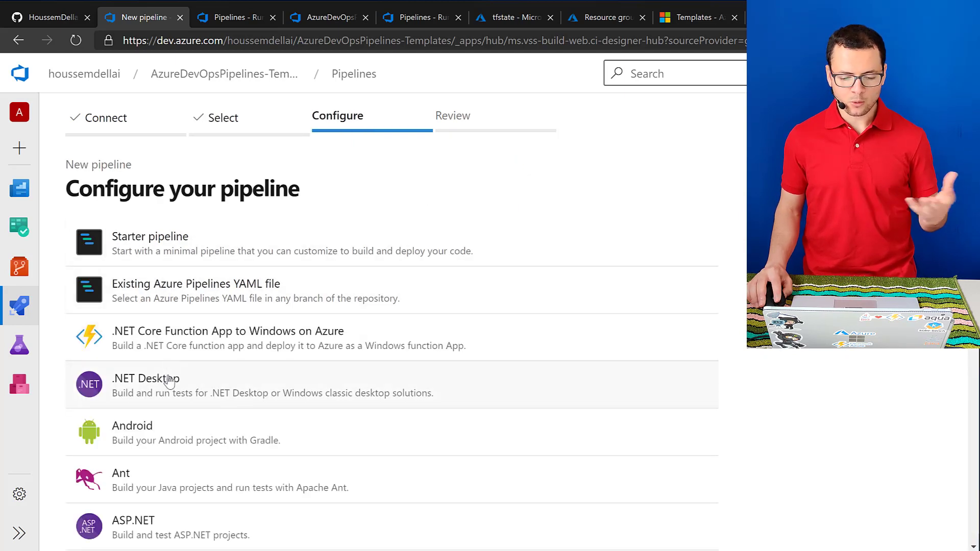
pyautogui.moveTo(259, 318)
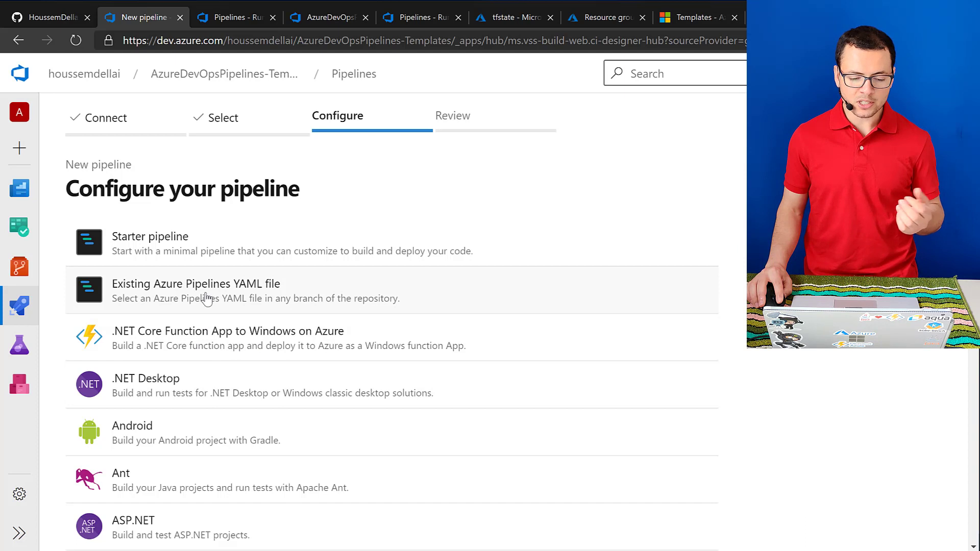
pyautogui.moveTo(206, 306)
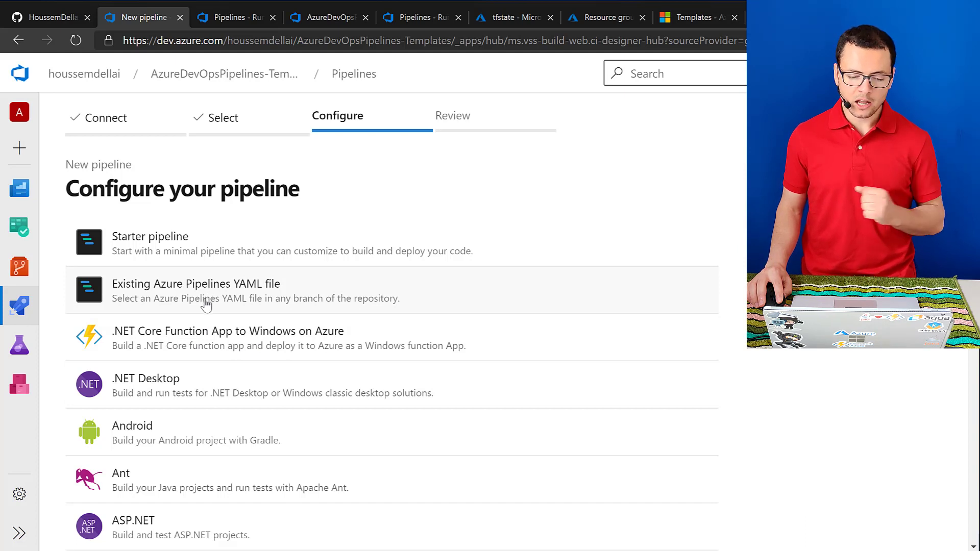
# Step: Use the existing YAML file /sample-pipeline/sample-azure-pipelines.yml on master and continue
pyautogui.click(195, 291)
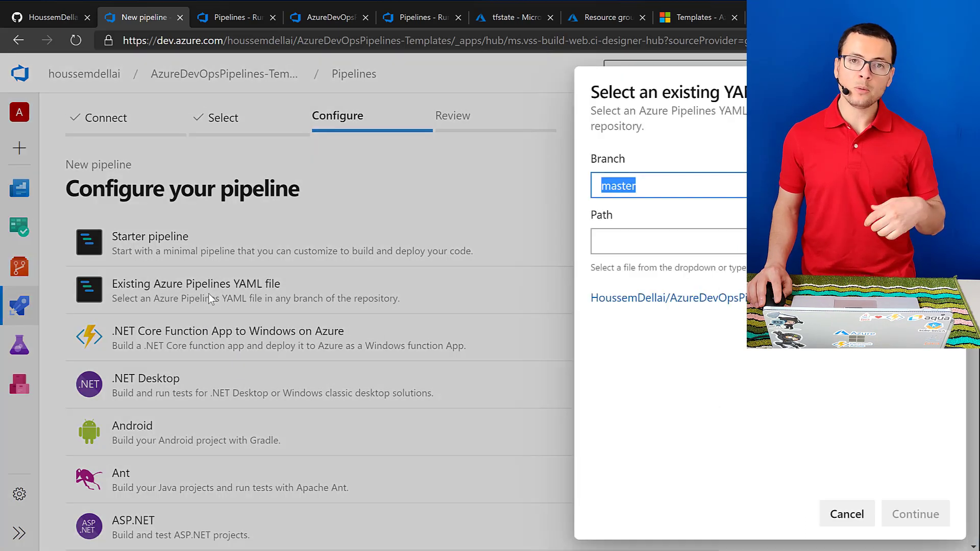
pyautogui.moveTo(689, 316)
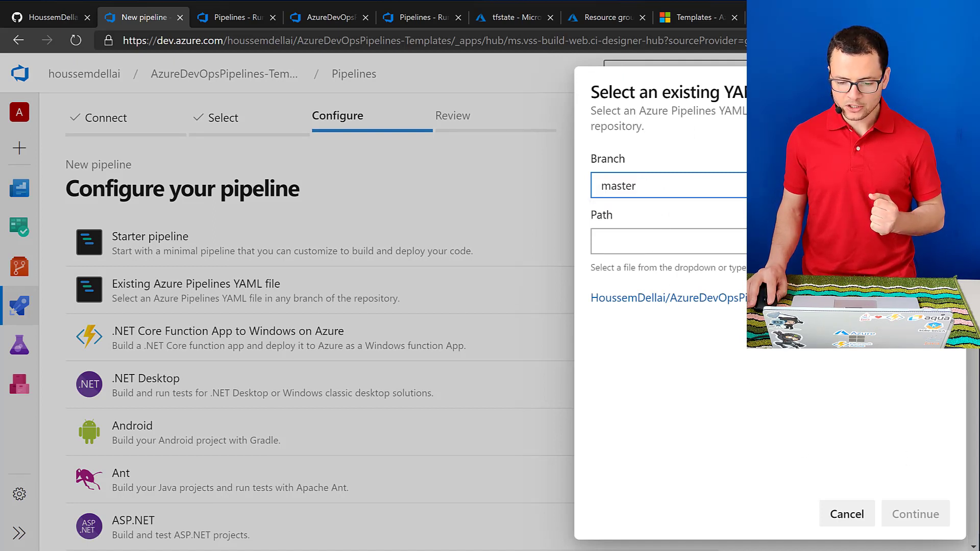
pyautogui.click(668, 241)
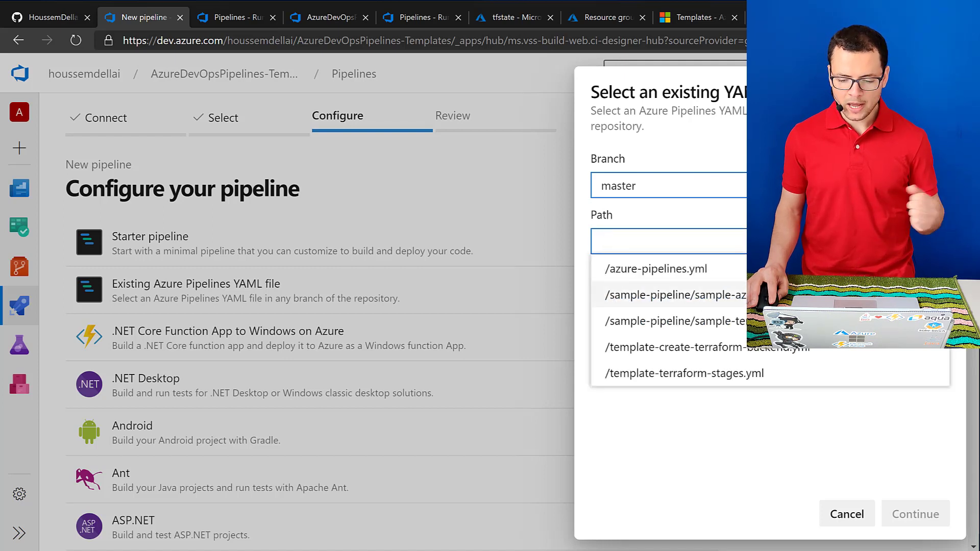
pyautogui.click(675, 294)
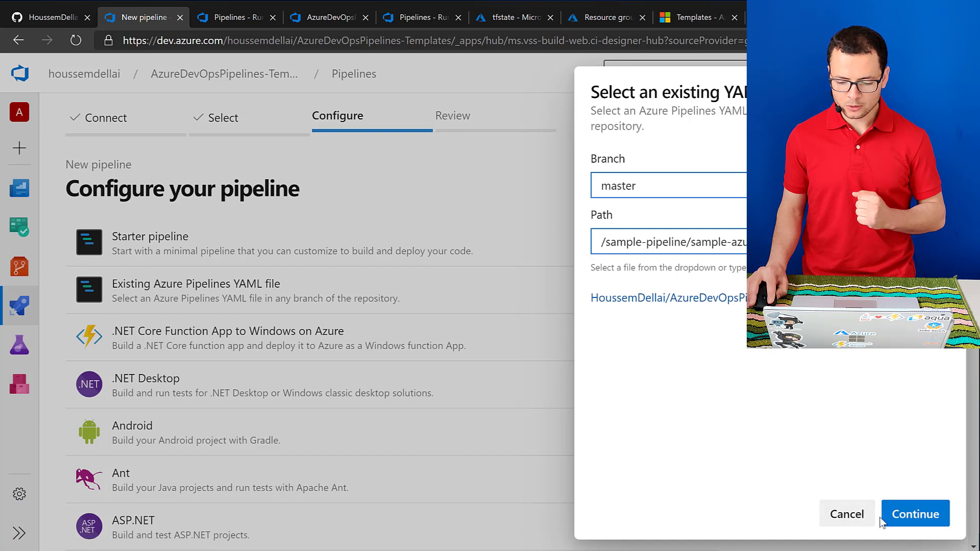
pyautogui.click(915, 514)
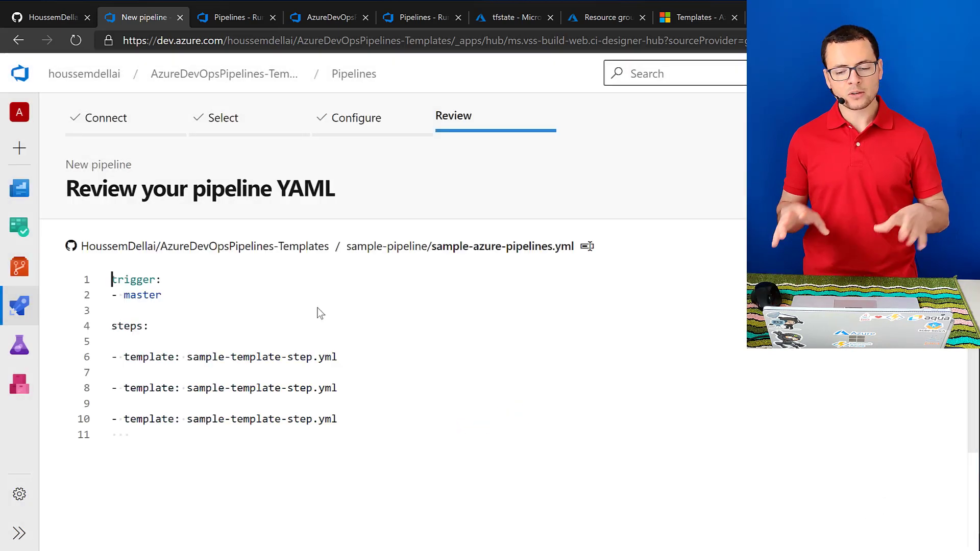
pyautogui.moveTo(286, 327)
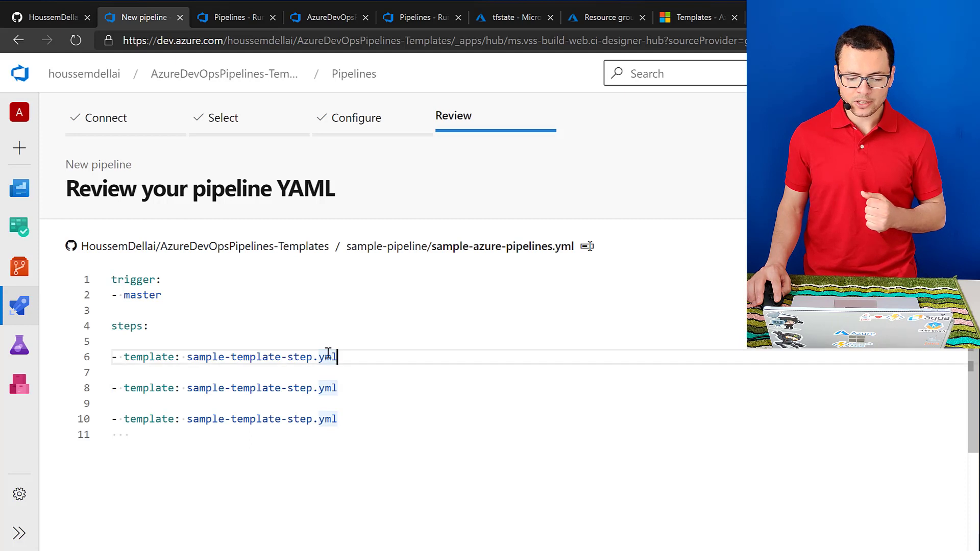
pyautogui.doubleClick(261, 357)
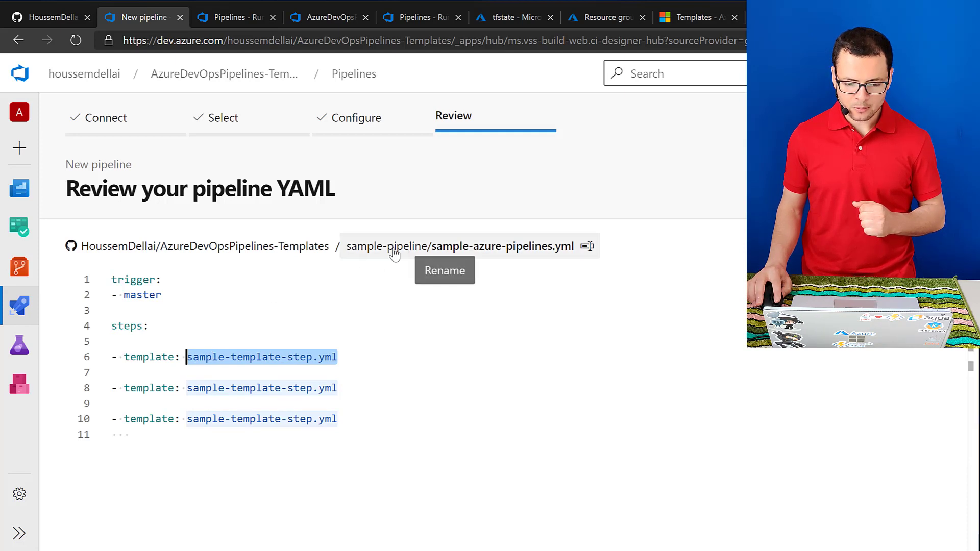
pyautogui.moveTo(388, 259)
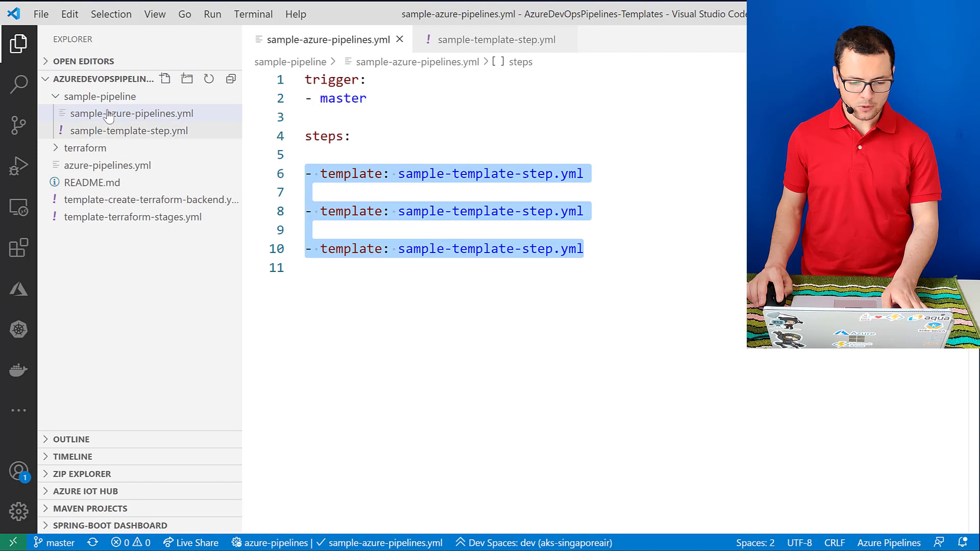
pyautogui.moveTo(129, 130)
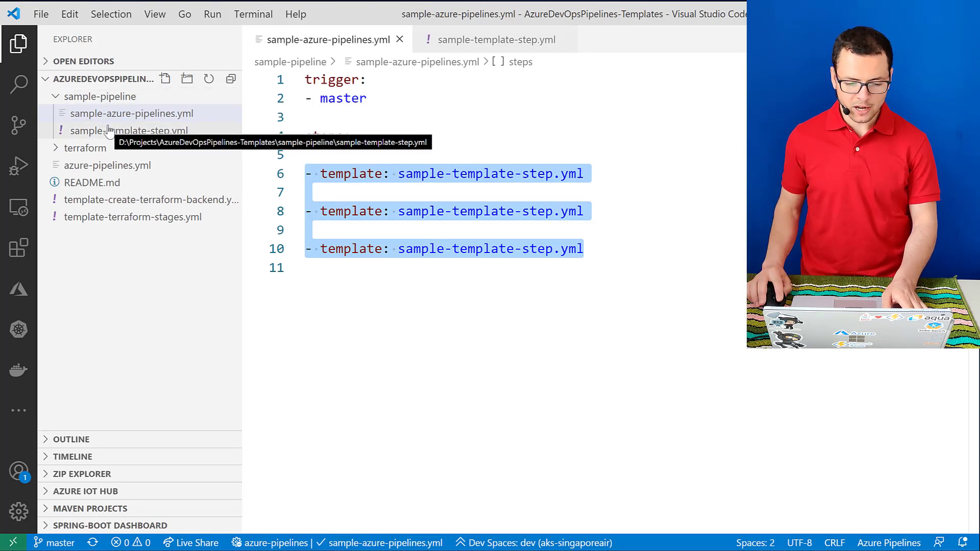
pyautogui.moveTo(132, 114)
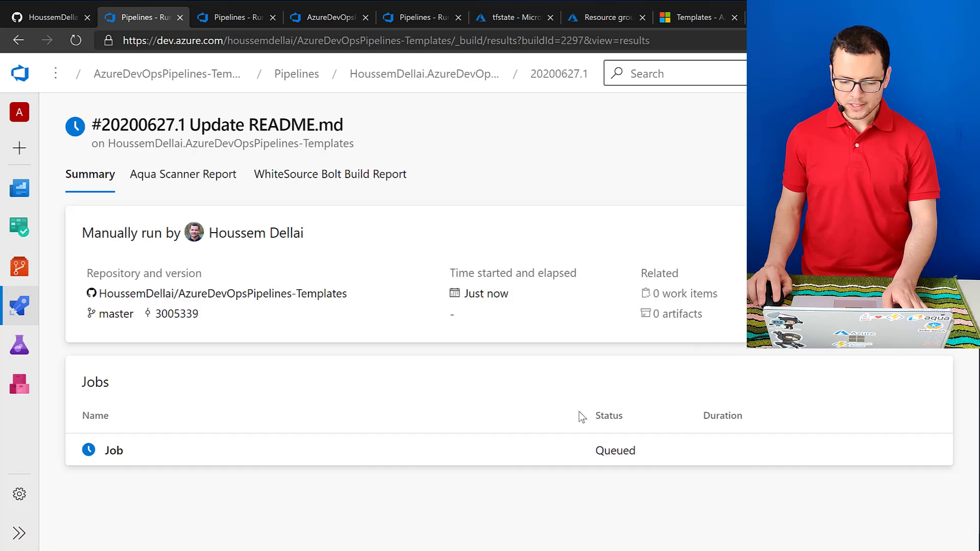
# Step: Open the run's job logs and check the CmdLine steps echo the hello-from-YAML-templates message
pyautogui.click(114, 451)
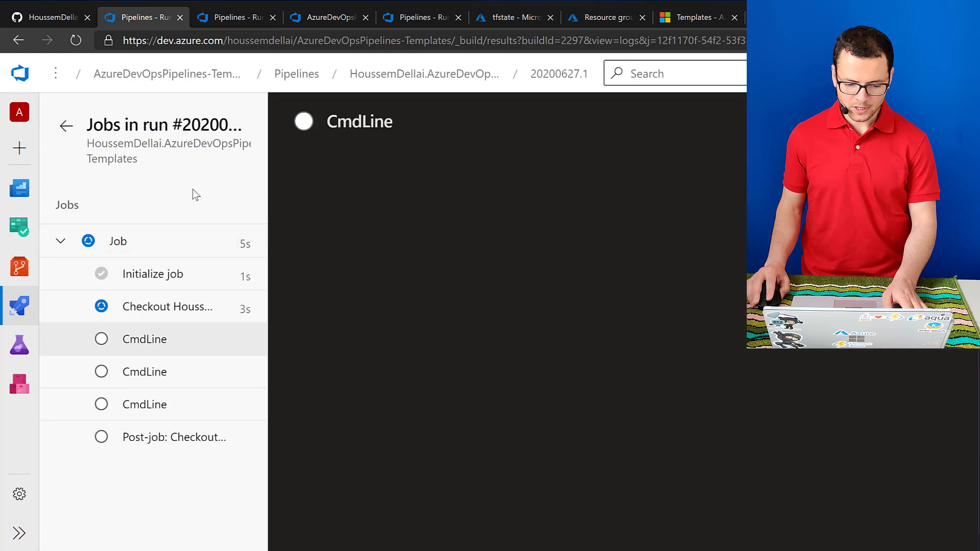
pyautogui.click(116, 241)
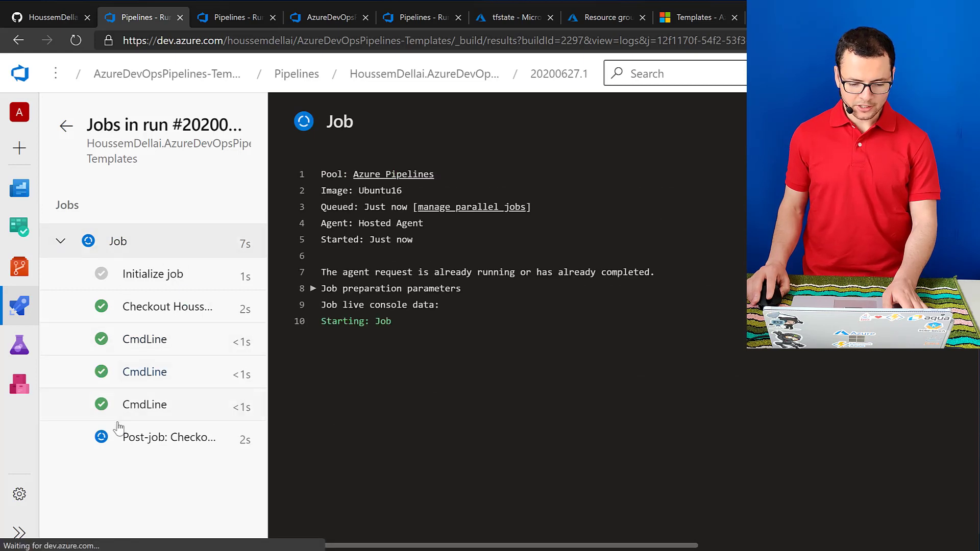
pyautogui.click(144, 339)
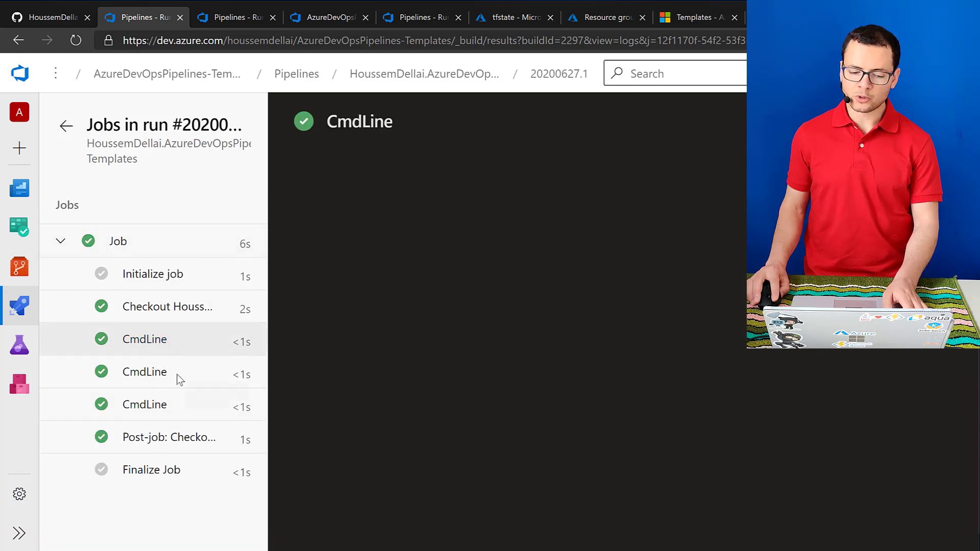
pyautogui.click(144, 371)
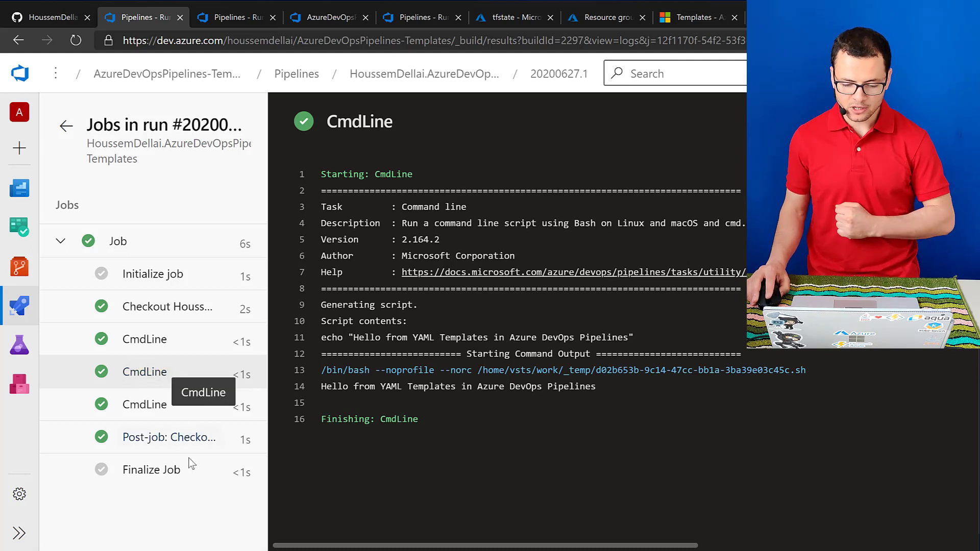
pyautogui.moveTo(518, 386)
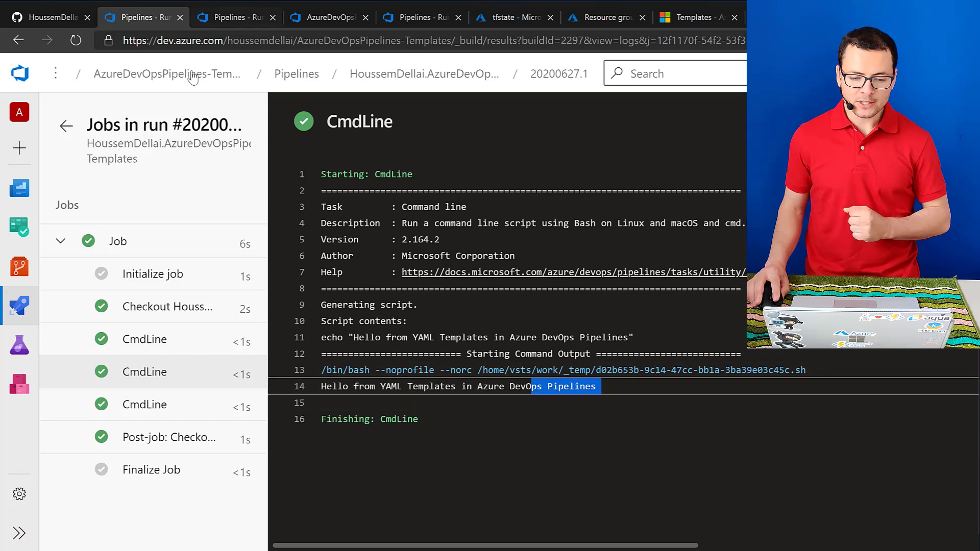
pyautogui.moveTo(423, 74)
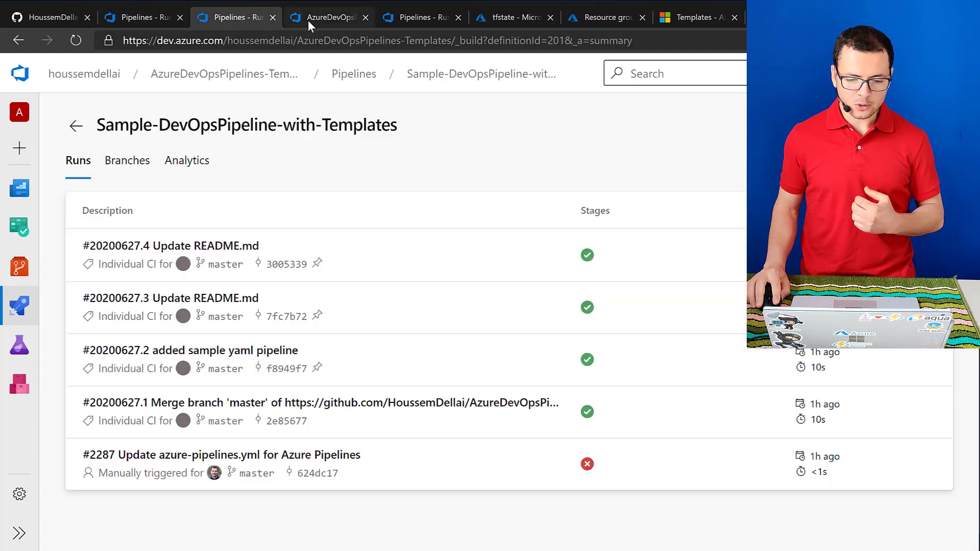
# Step: In the templates pipeline's azure-pipelines.yml, expand and highlight the variables block
pyautogui.click(325, 17)
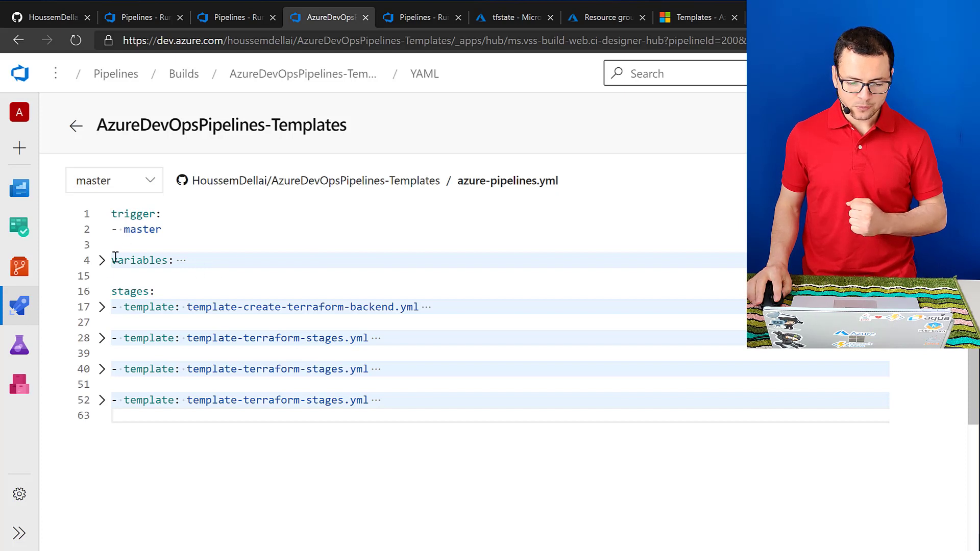
pyautogui.click(101, 261)
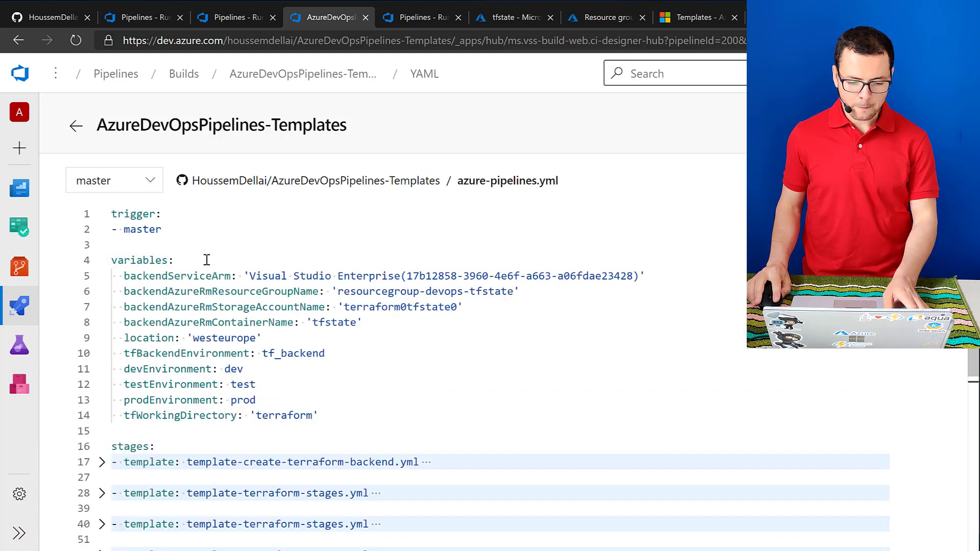
pyautogui.click(175, 261)
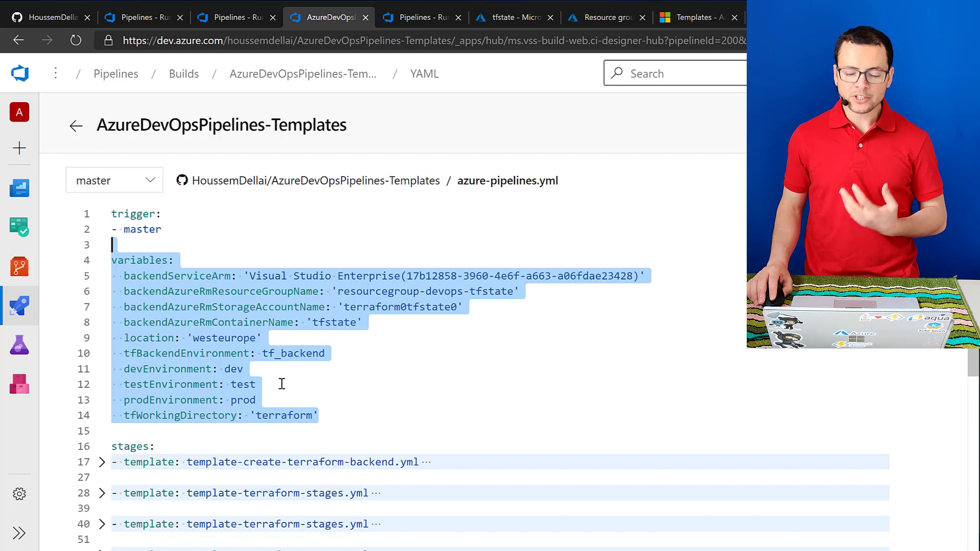
pyautogui.scroll(-3)
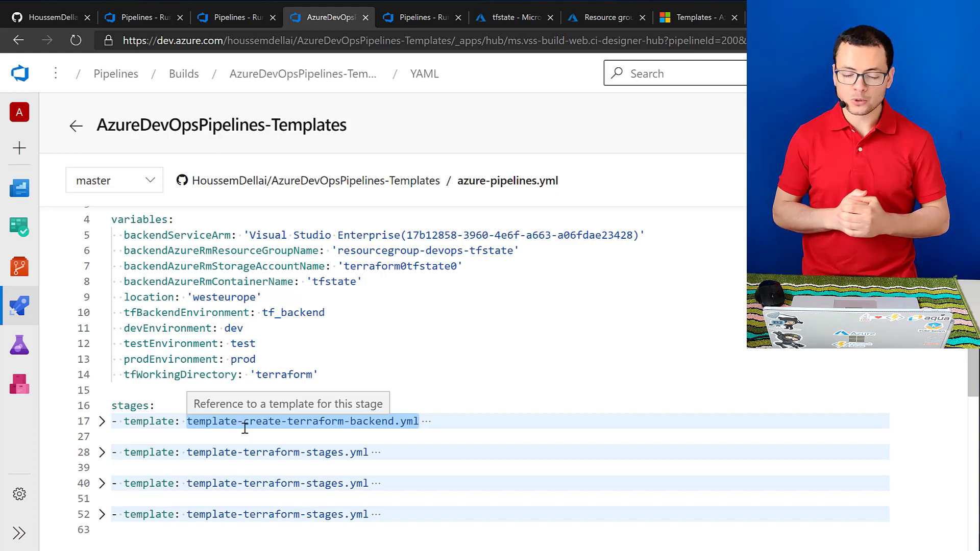
pyautogui.moveTo(232, 441)
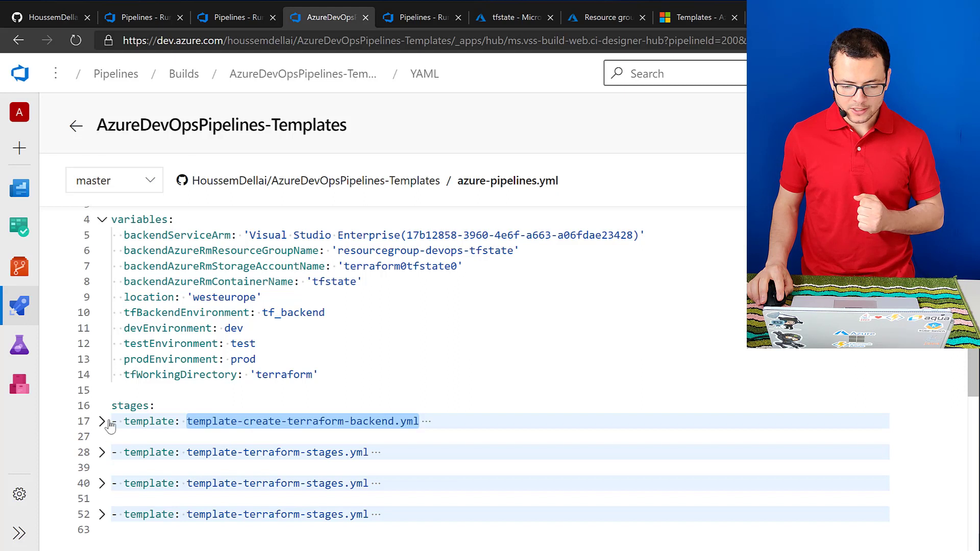
# Step: Expand the Create TF Backend stage template's parameters and scroll through them
pyautogui.click(101, 420)
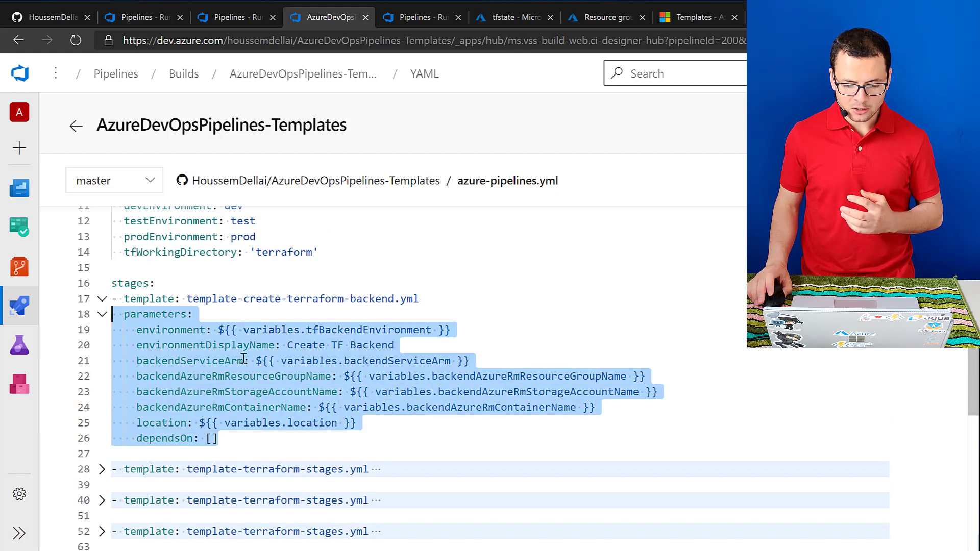
pyautogui.scroll(3)
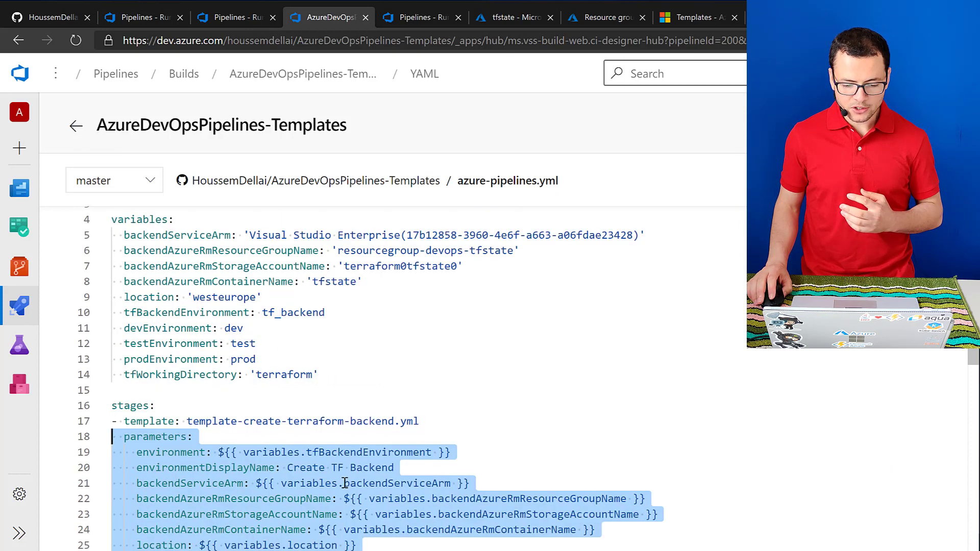
pyautogui.scroll(-3)
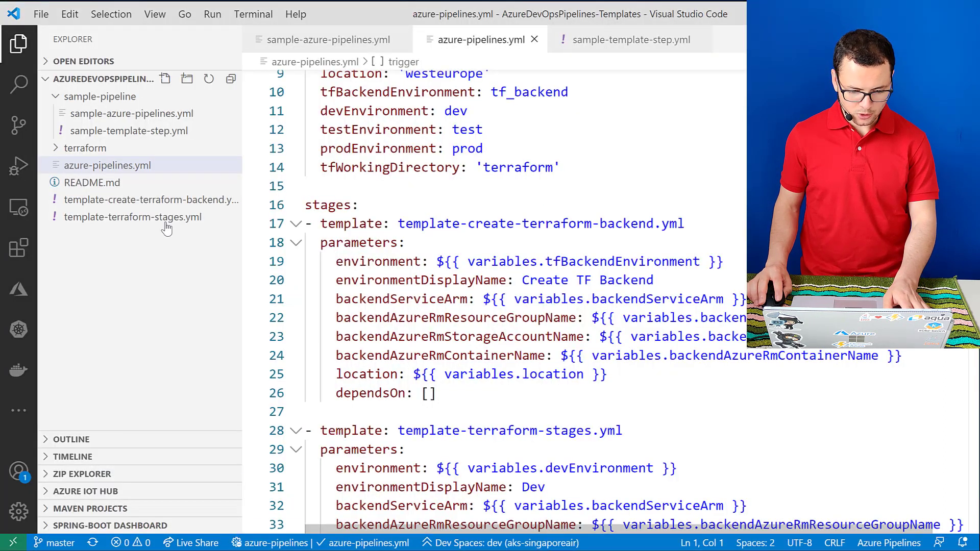
# Step: Open template-create-terraform-backend.yml and scroll through its parameters, stage and Azure CLI script
pyautogui.click(151, 199)
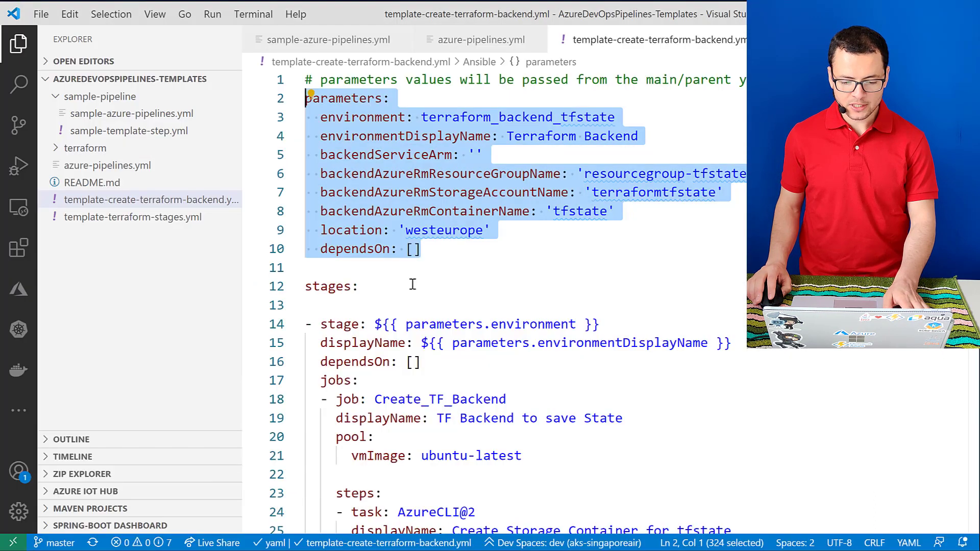
pyautogui.scroll(-3)
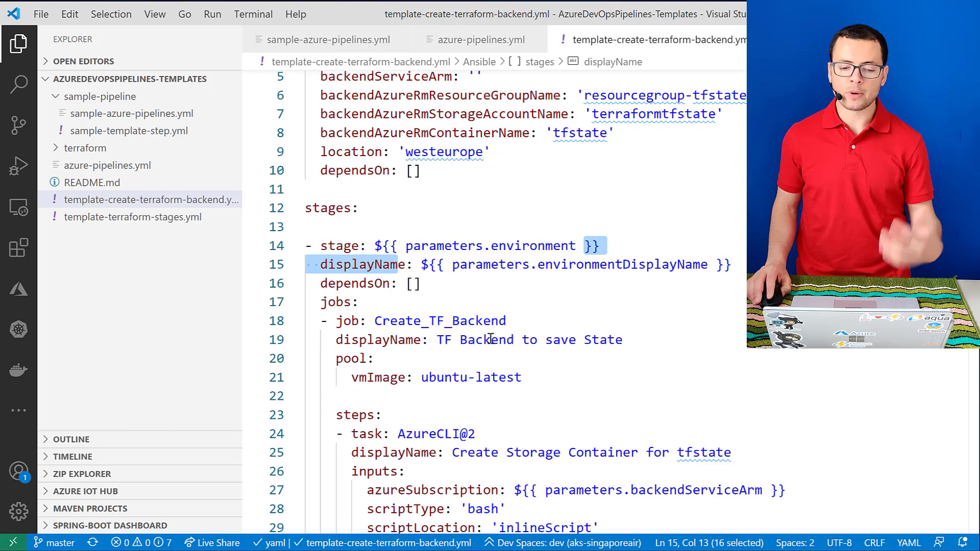
pyautogui.scroll(-3)
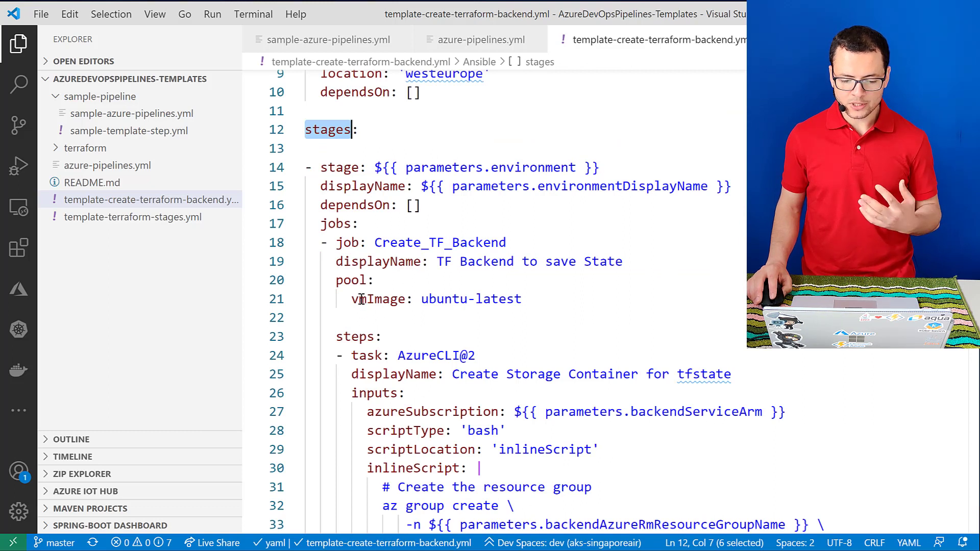
pyautogui.scroll(-3)
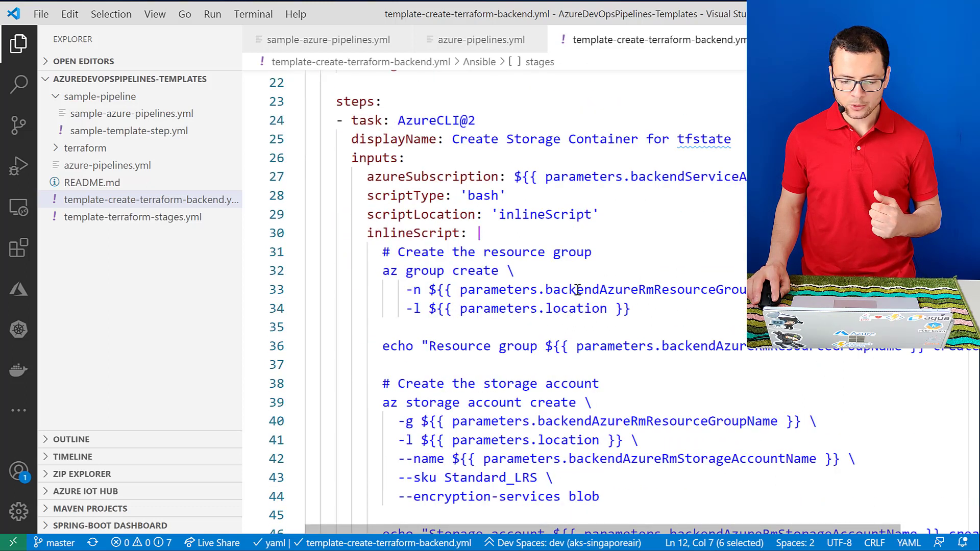
pyautogui.scroll(-3)
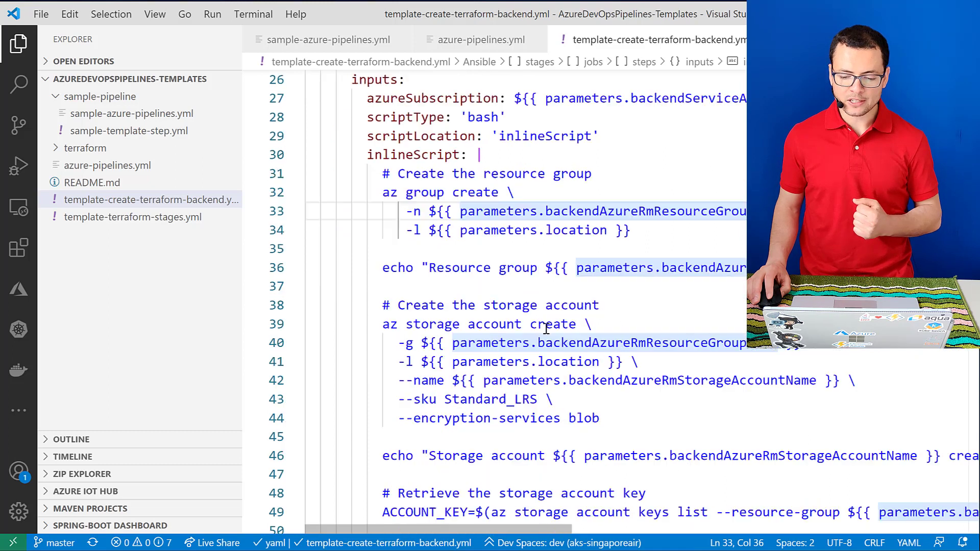
pyautogui.scroll(3)
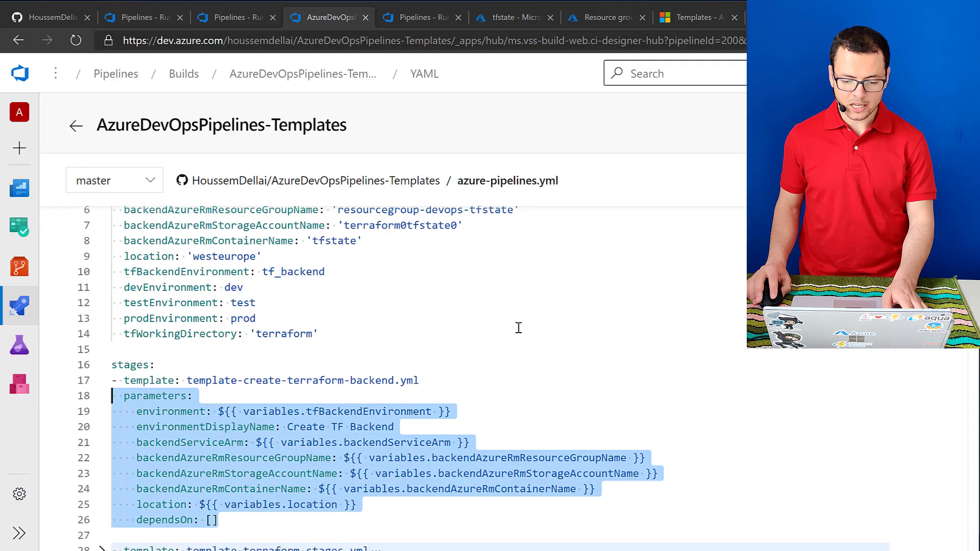
pyautogui.scroll(-3)
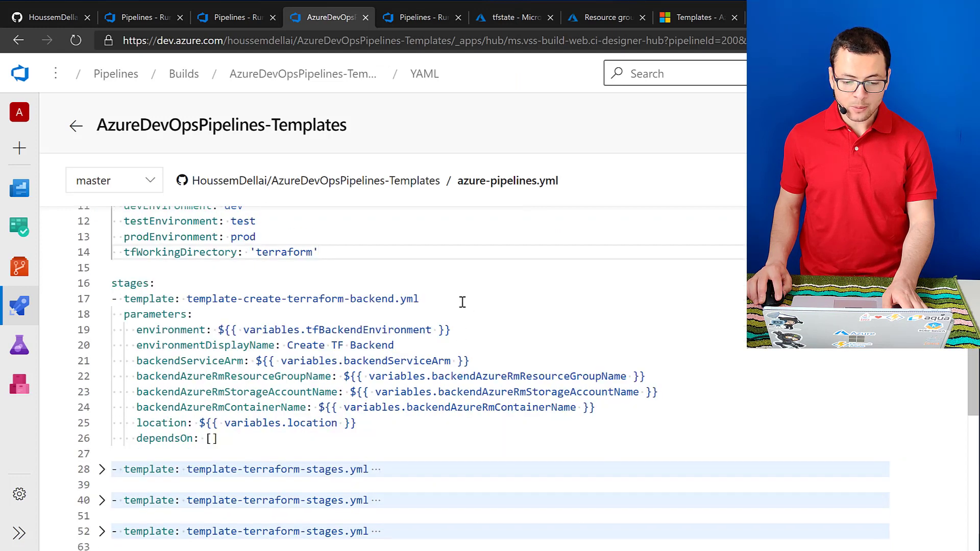
pyautogui.click(268, 299)
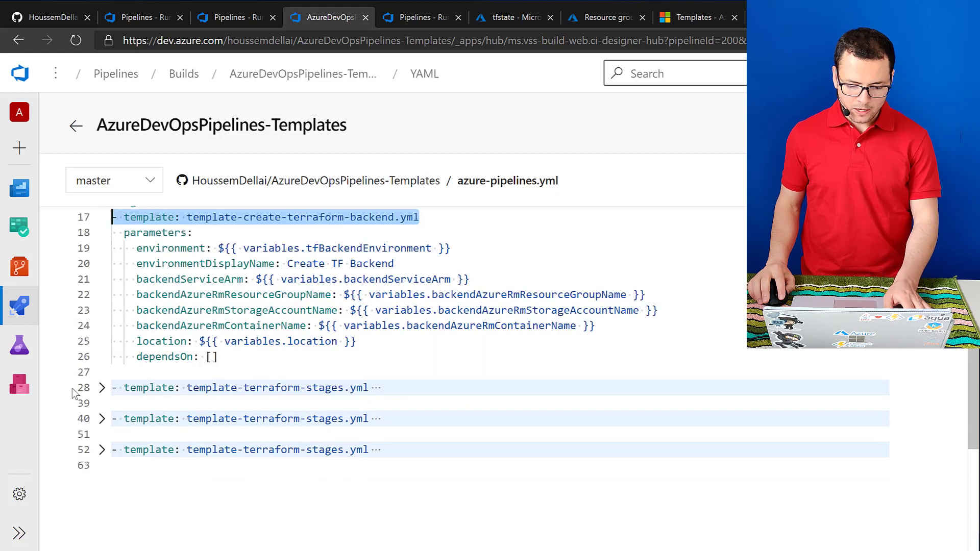
pyautogui.click(101, 388)
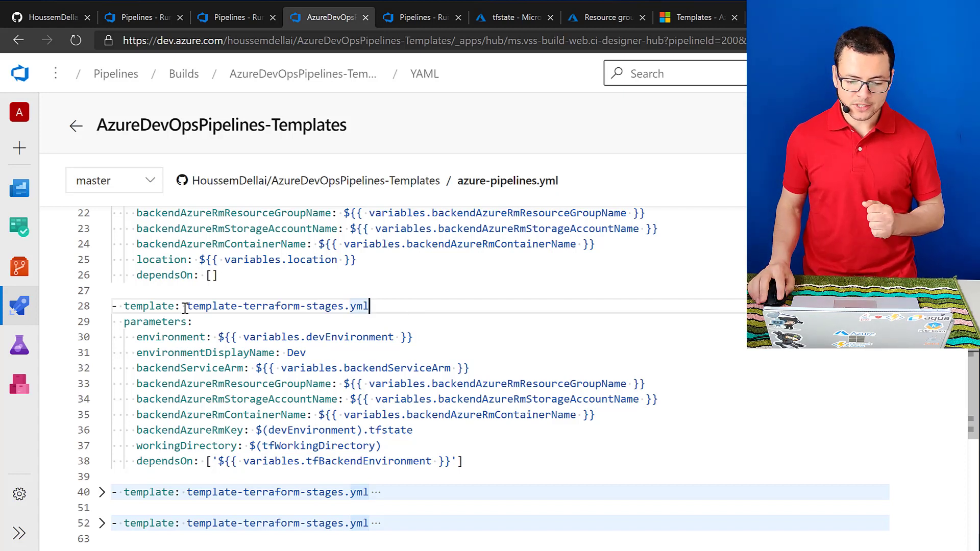
pyautogui.scroll(3)
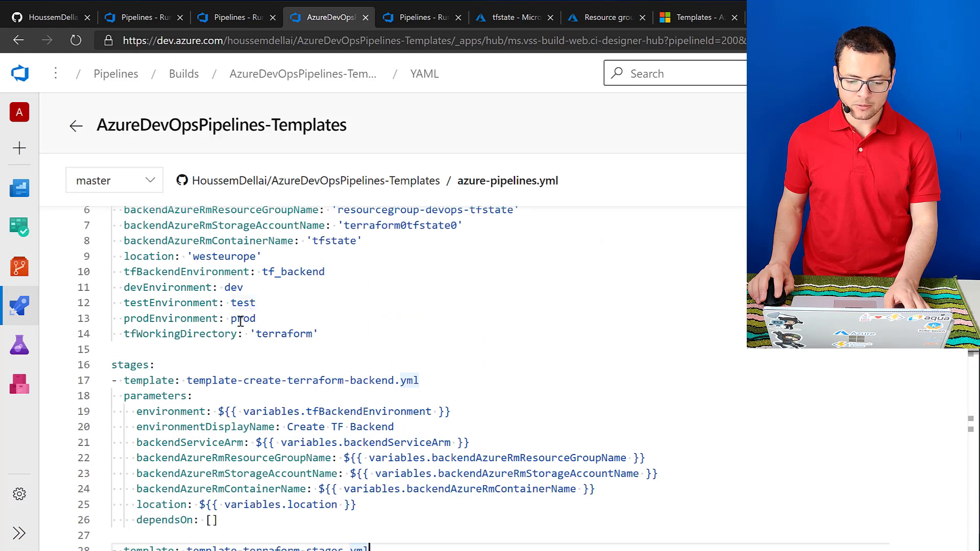
pyautogui.scroll(-3)
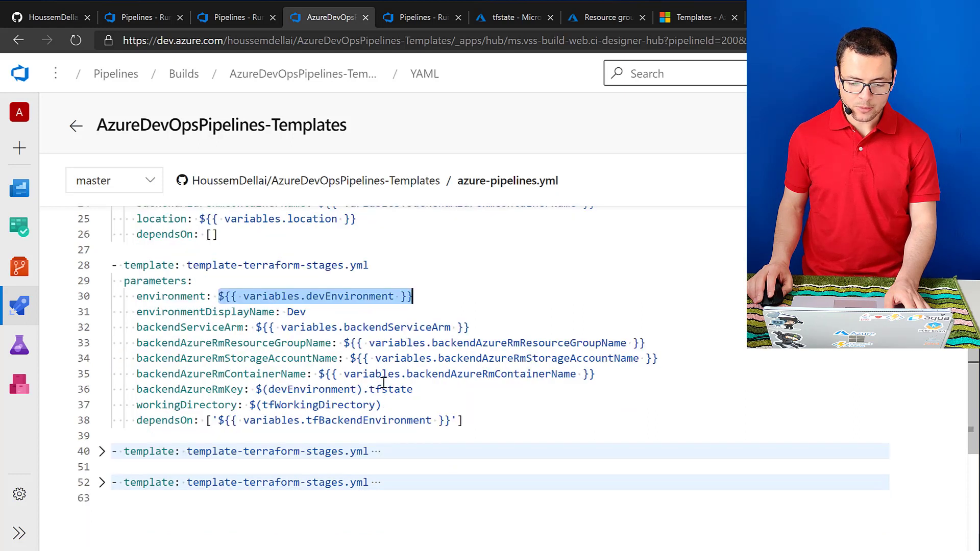
pyautogui.scroll(3)
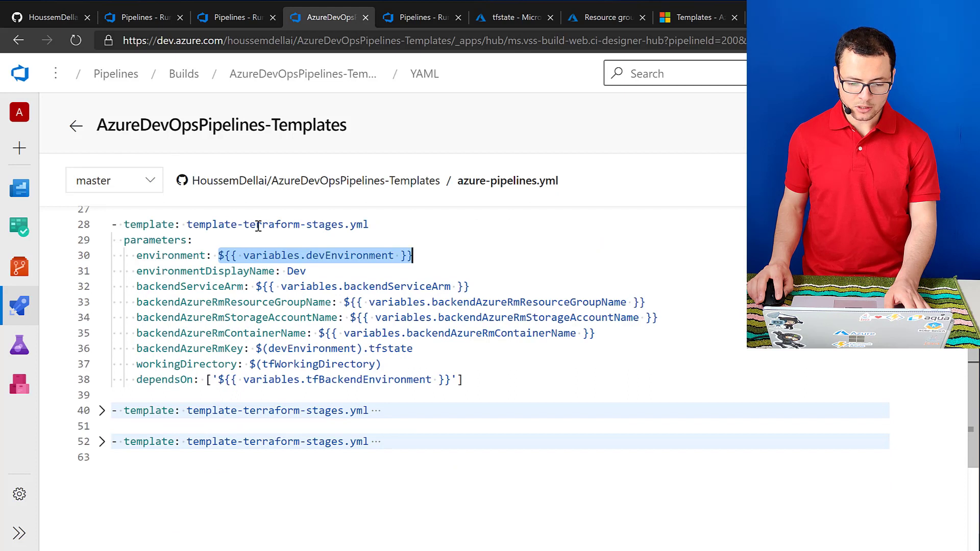
pyautogui.moveTo(278, 224)
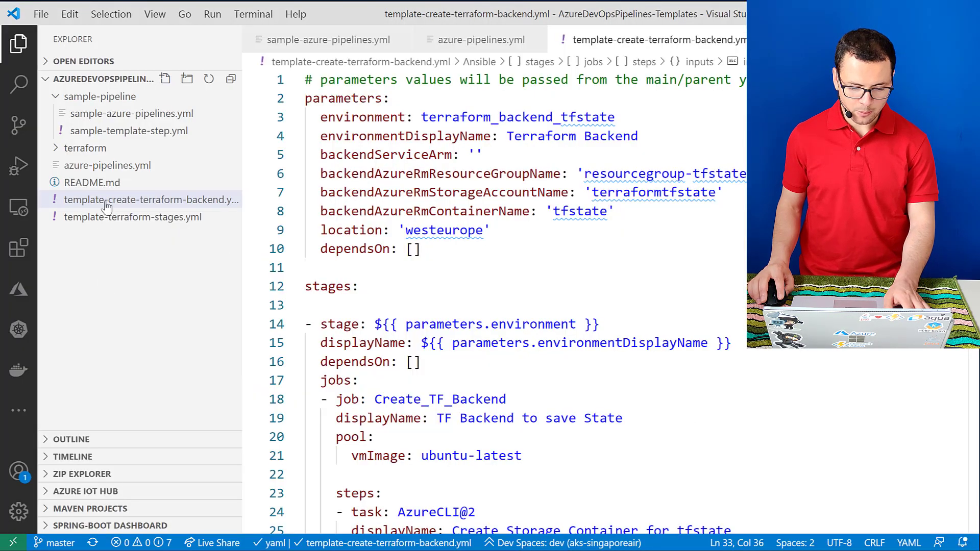
# Step: Open template-terraform-stages.yml and scroll through its install, init, plan, detect-change and apply tasks
pyautogui.click(132, 217)
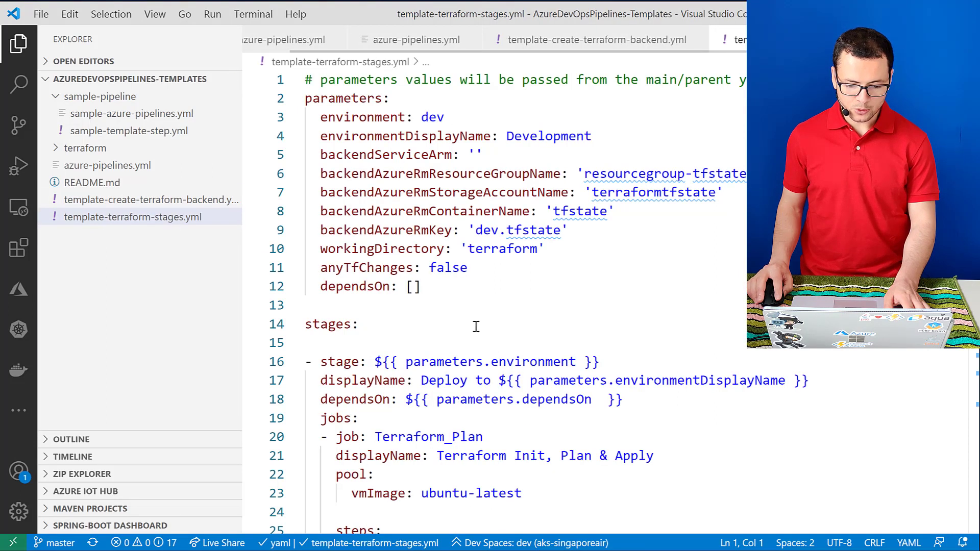
pyautogui.scroll(-3)
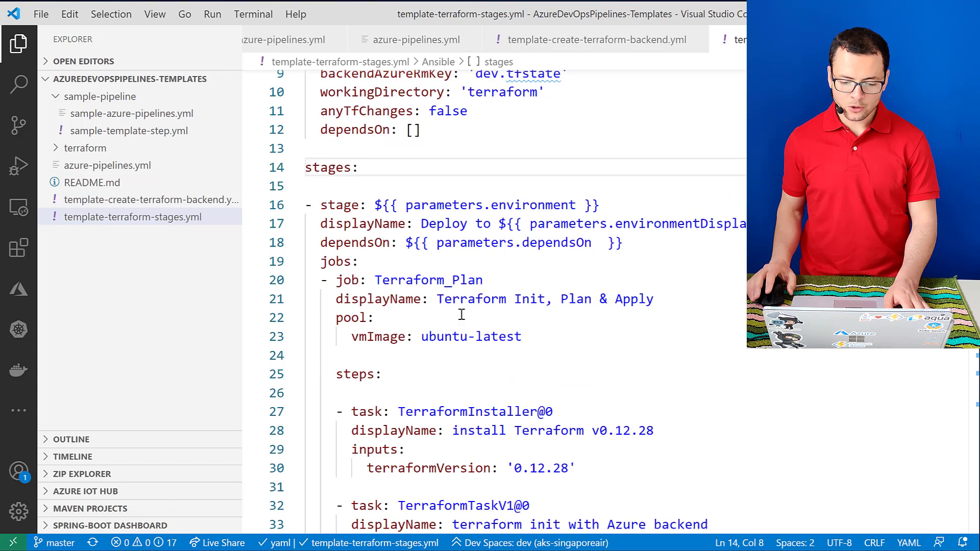
pyautogui.moveTo(428, 306)
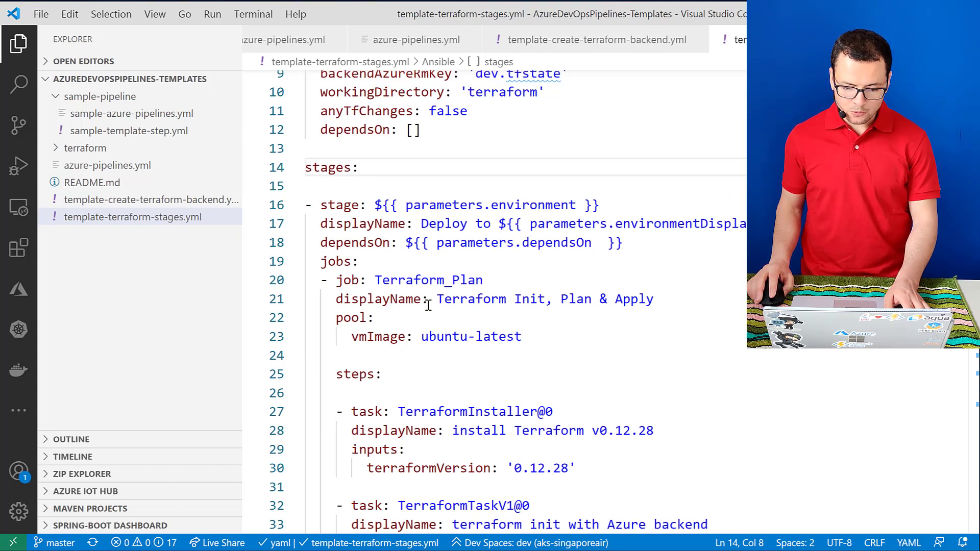
pyautogui.scroll(-3)
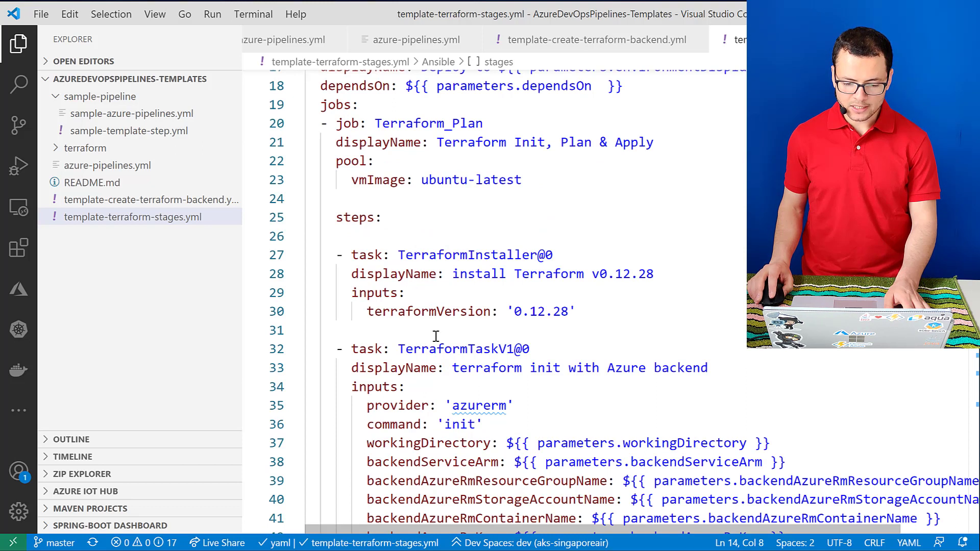
pyautogui.scroll(-3)
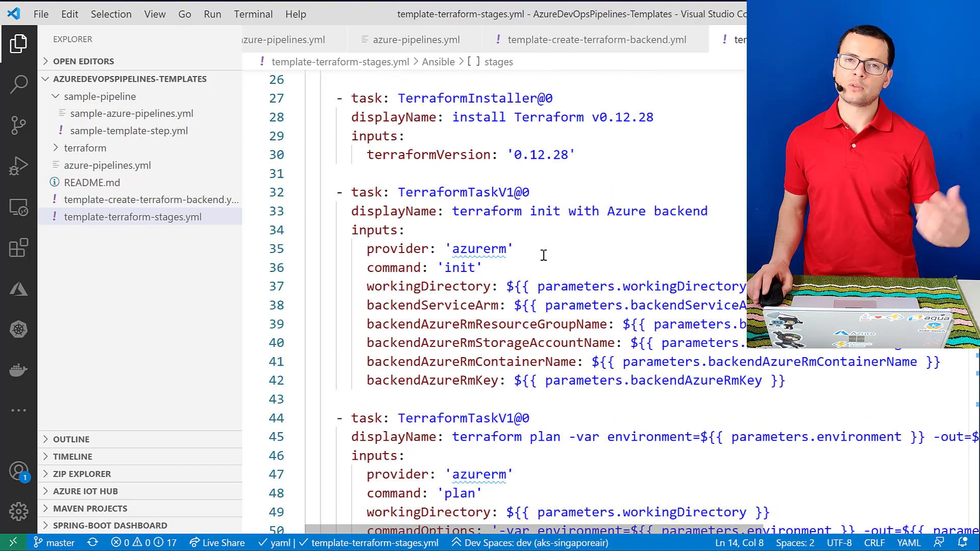
pyautogui.scroll(-3)
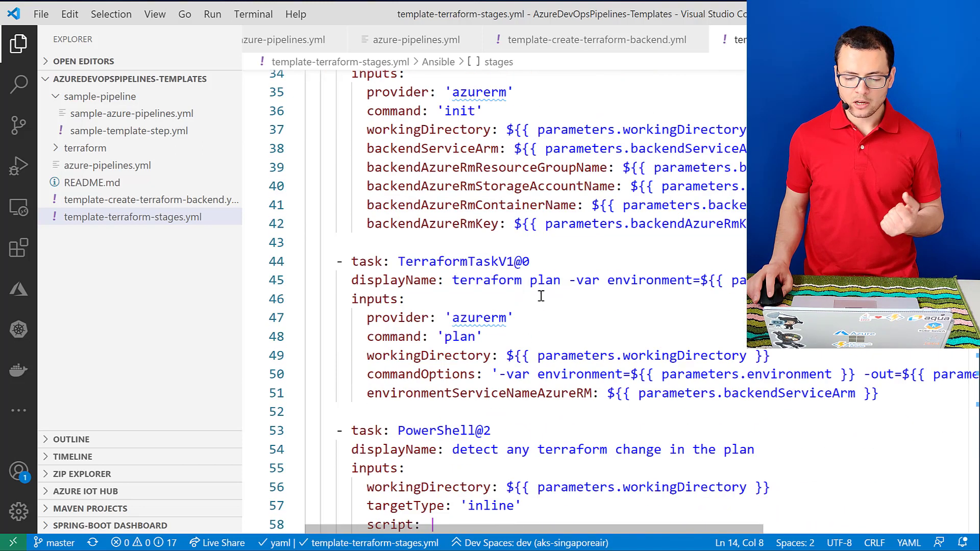
pyautogui.scroll(-3)
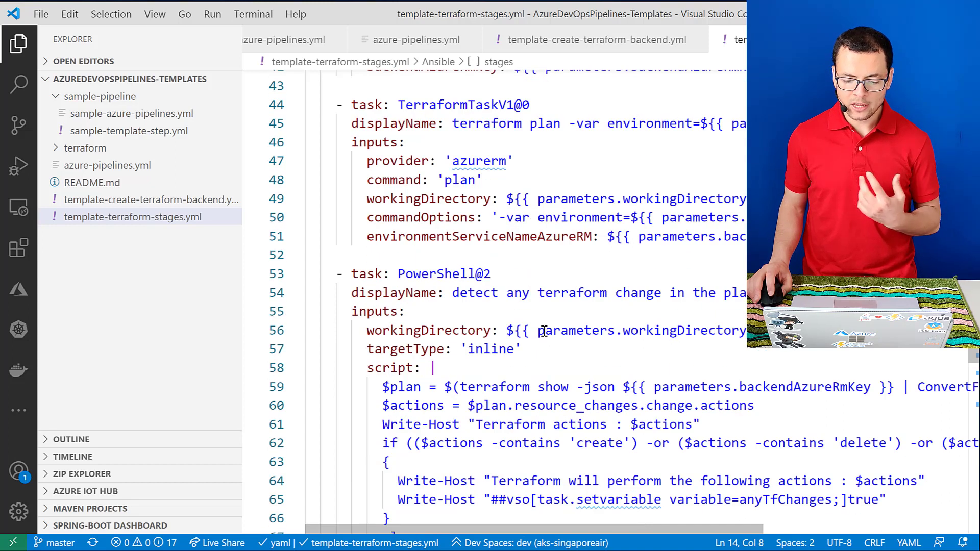
pyautogui.scroll(-3)
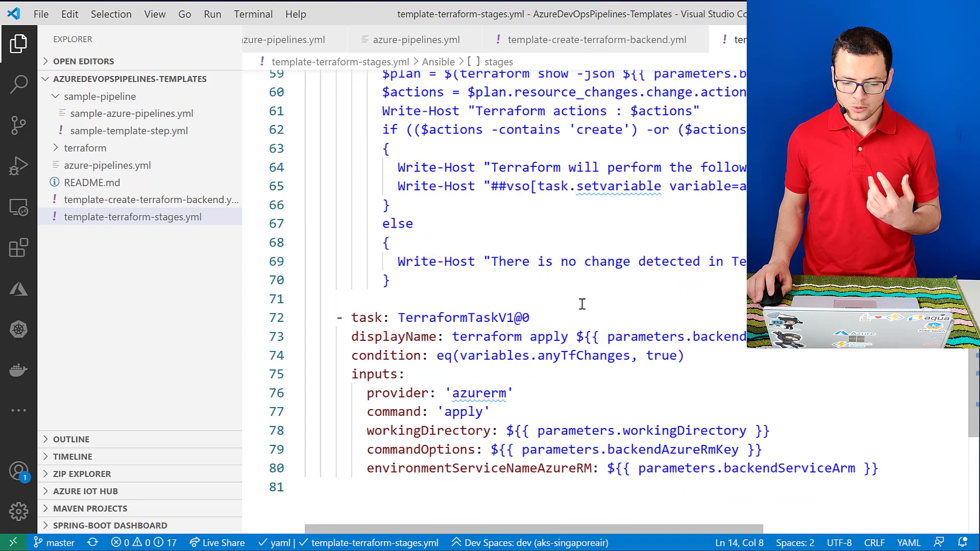
pyautogui.scroll(-3)
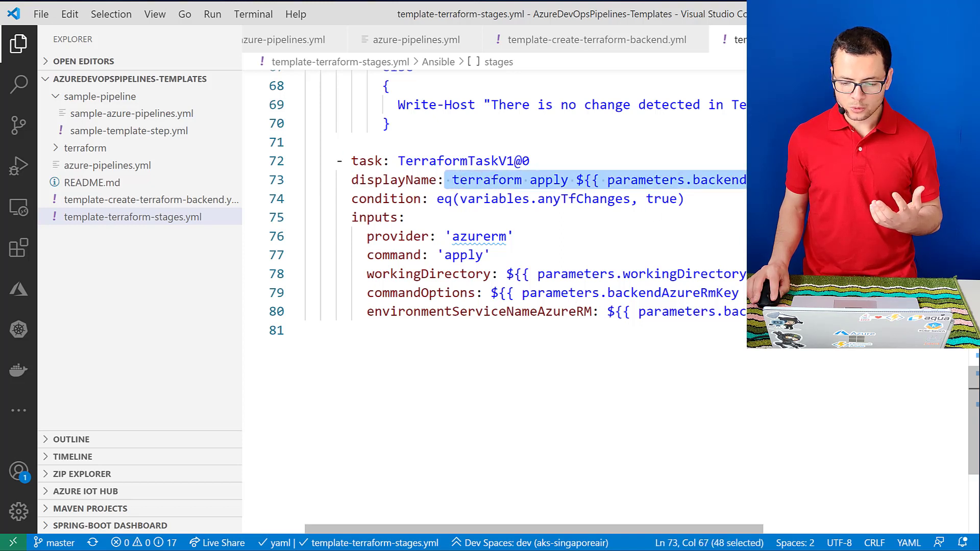
pyautogui.scroll(3)
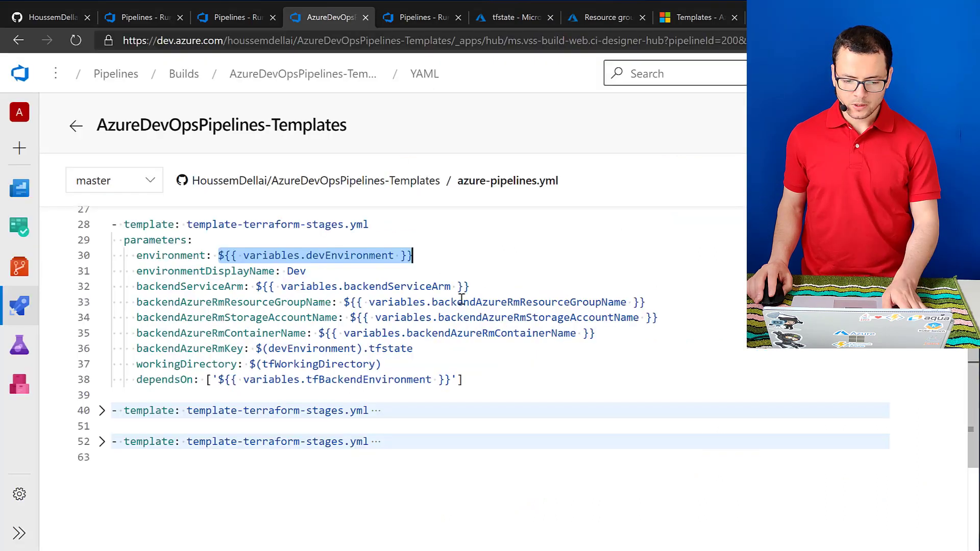
pyautogui.moveTo(177, 404)
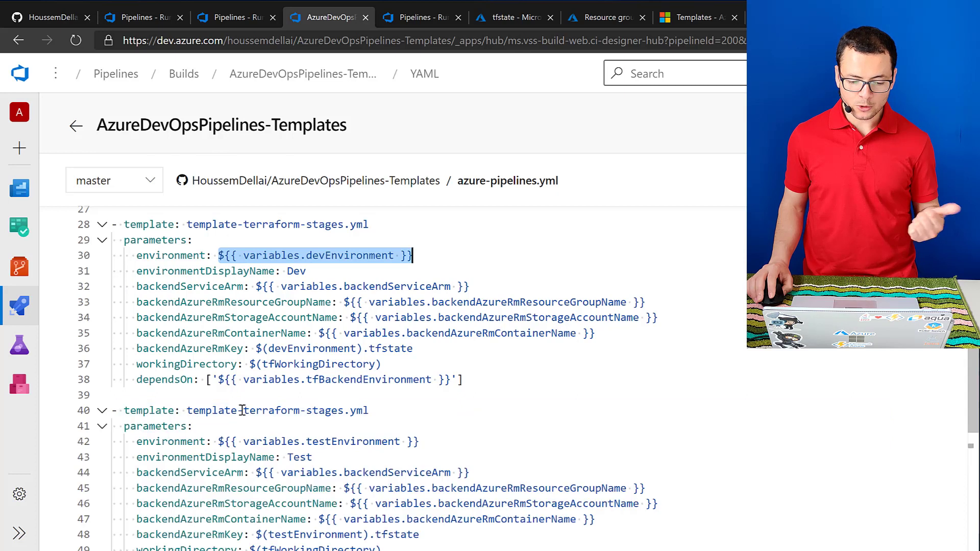
# Step: Scroll through the expanded Test and Production stage templates, Production depending on Dev and Test
pyautogui.scroll(-3)
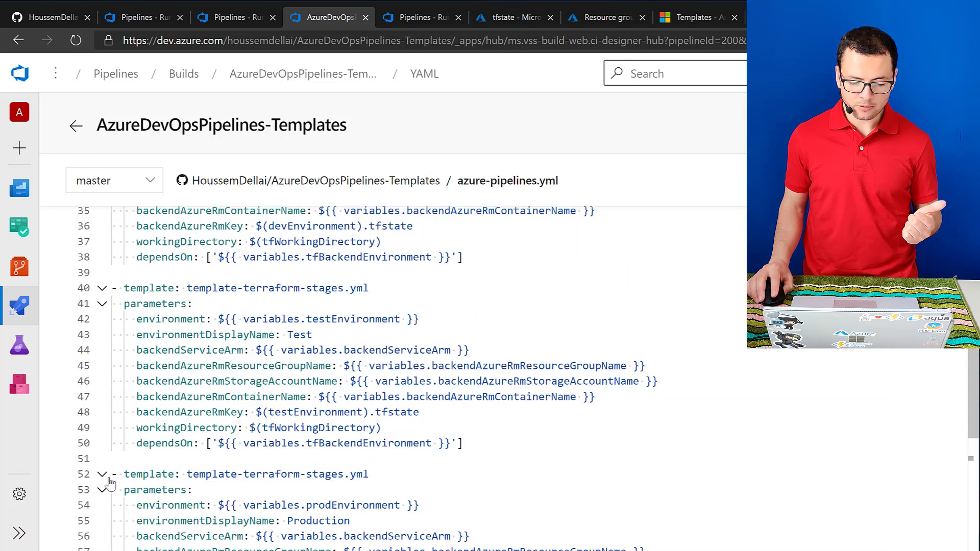
pyautogui.scroll(-3)
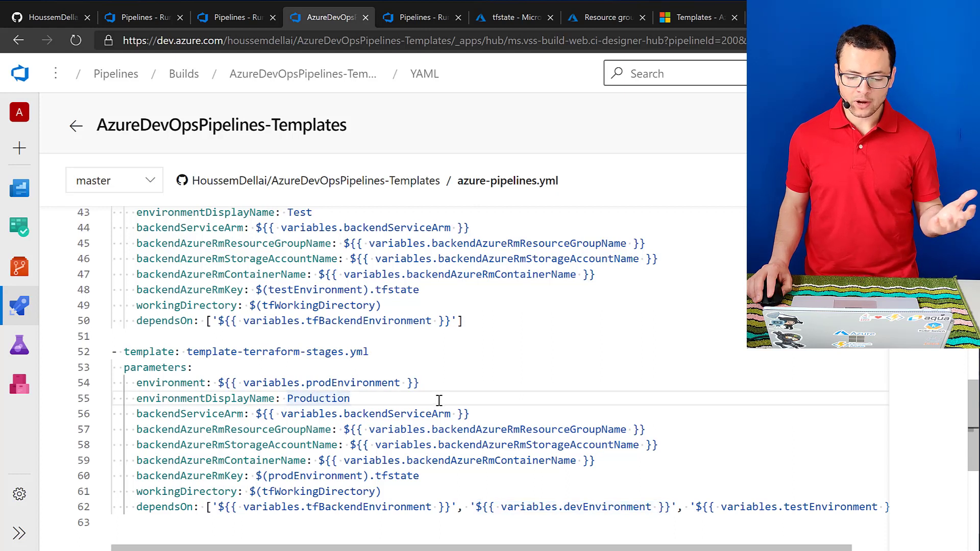
pyautogui.scroll(3)
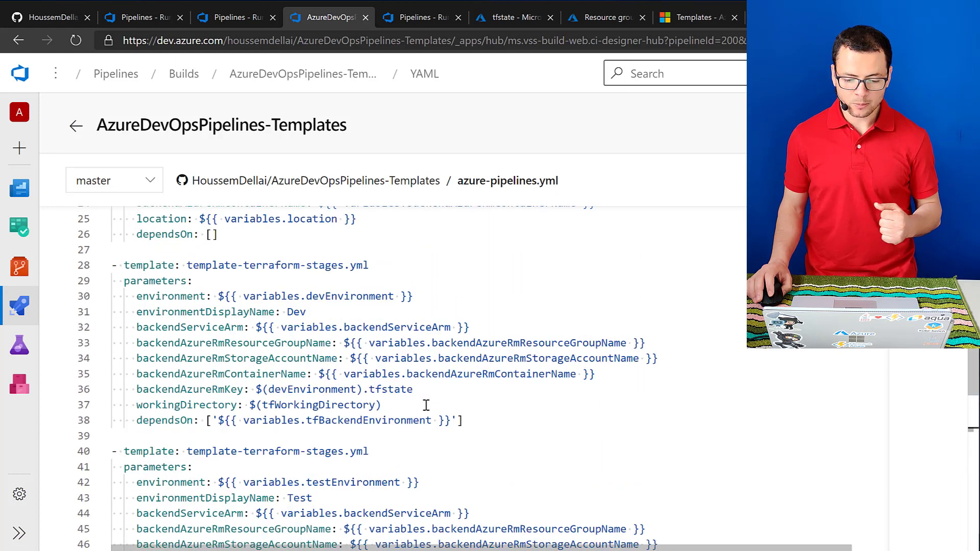
pyautogui.scroll(3)
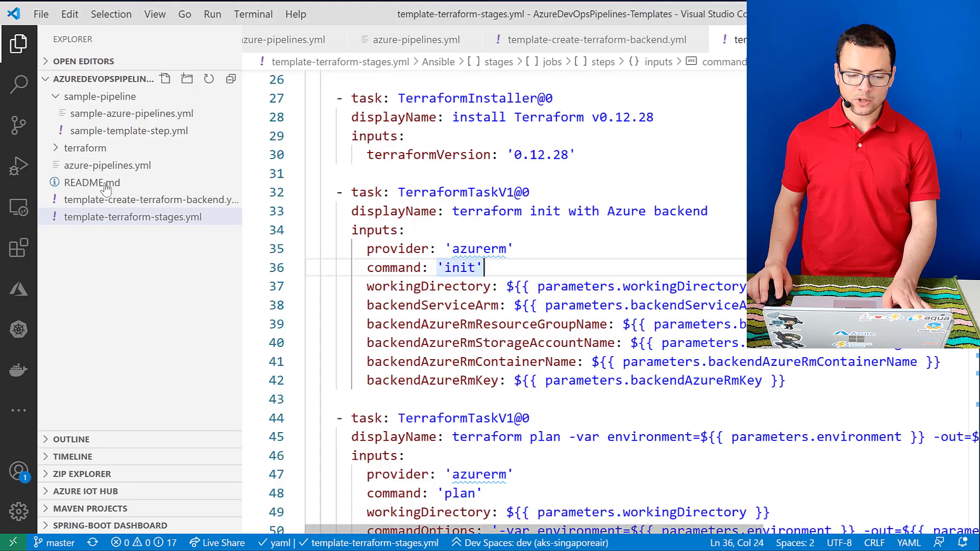
# Step: Expand the terraform folder to list backend.tf, main.tf and variables.tf
pyautogui.click(88, 147)
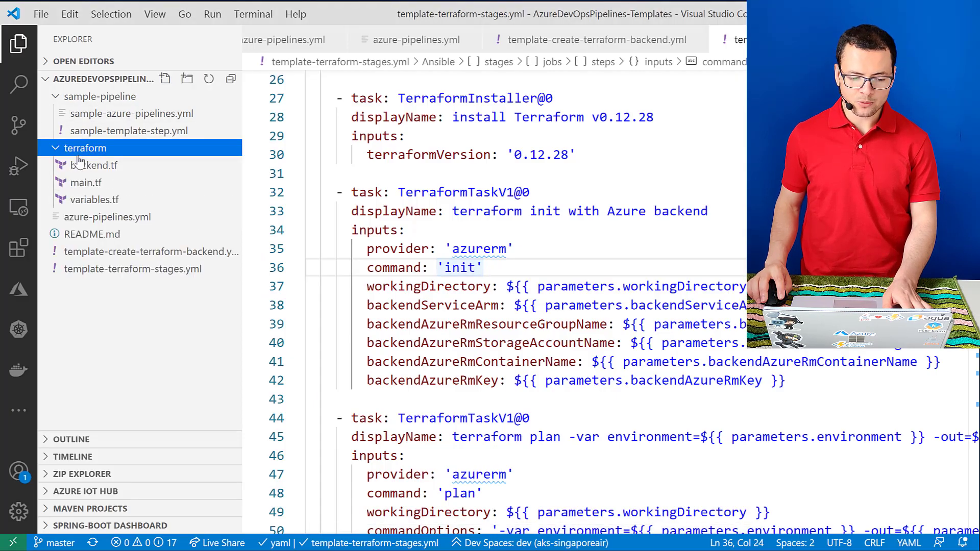
pyautogui.moveTo(94, 166)
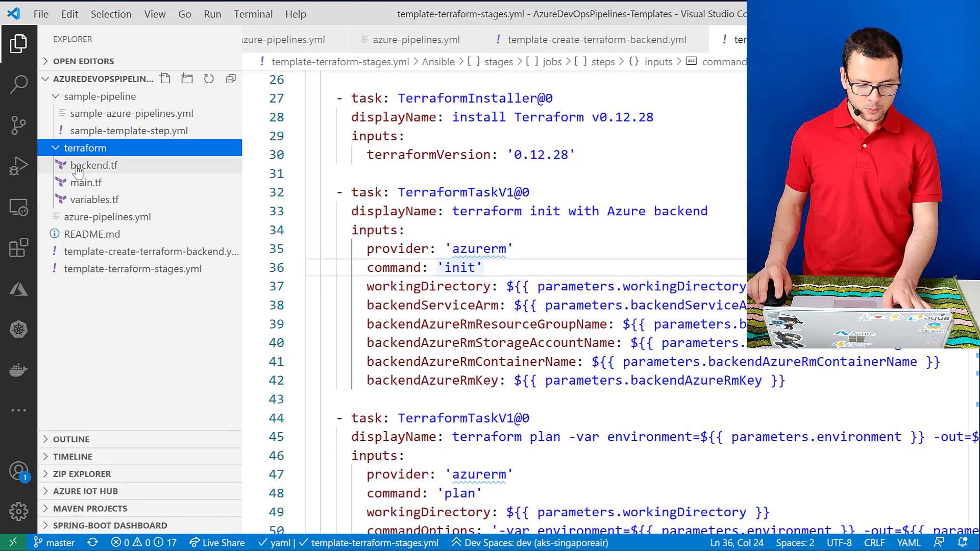
pyautogui.click(86, 182)
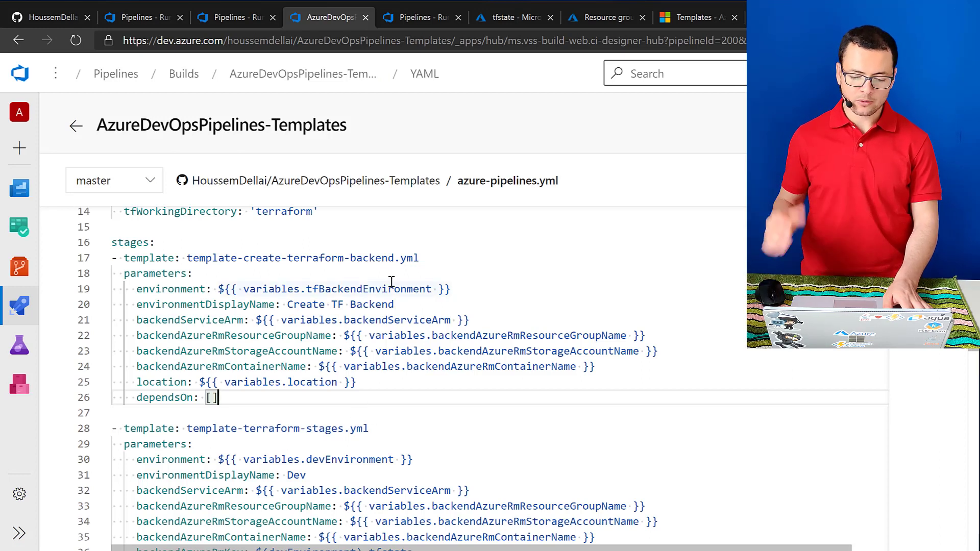
pyautogui.moveTo(412, 18)
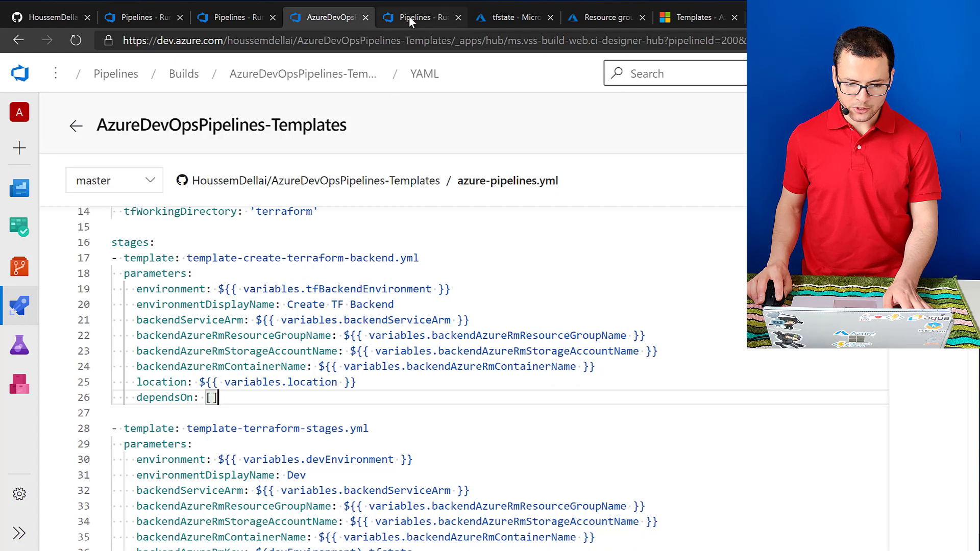
# Step: Open run #20200627.58 'Update README.md' and expand its stages to show each succeeded job
pyautogui.click(415, 17)
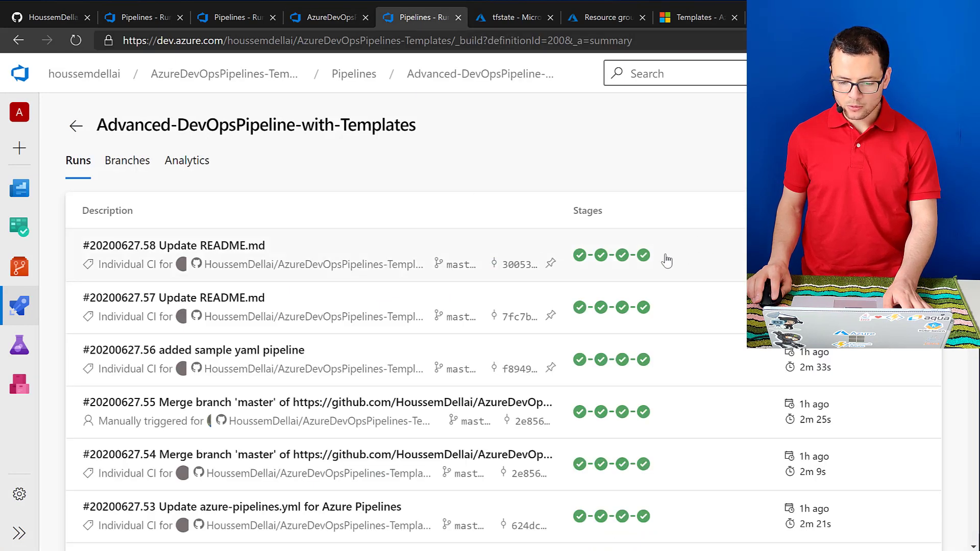
pyautogui.moveTo(705, 261)
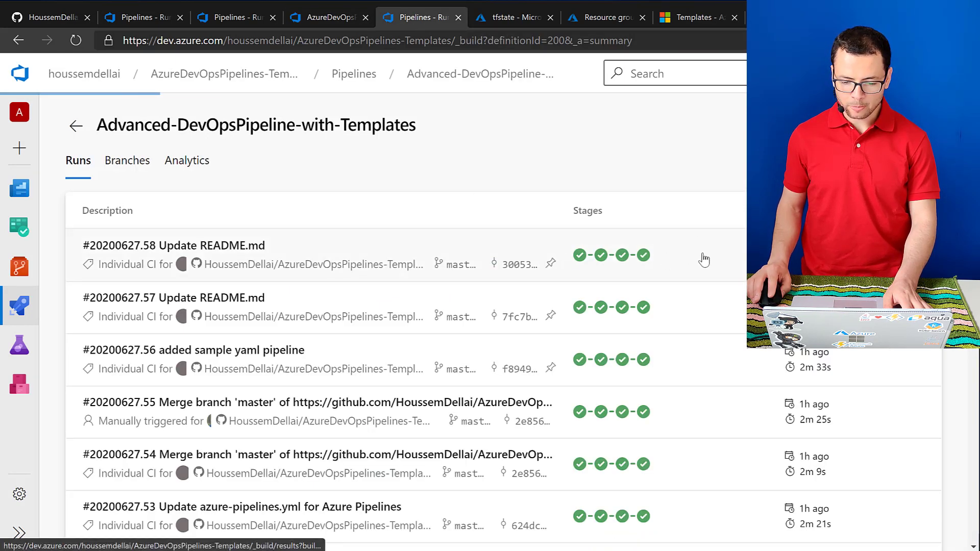
pyautogui.click(174, 245)
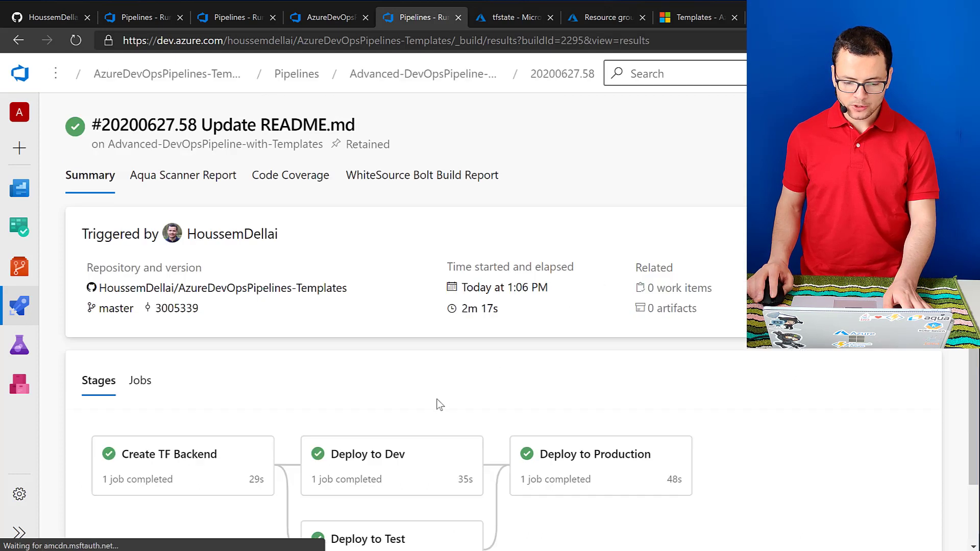
pyautogui.scroll(-3)
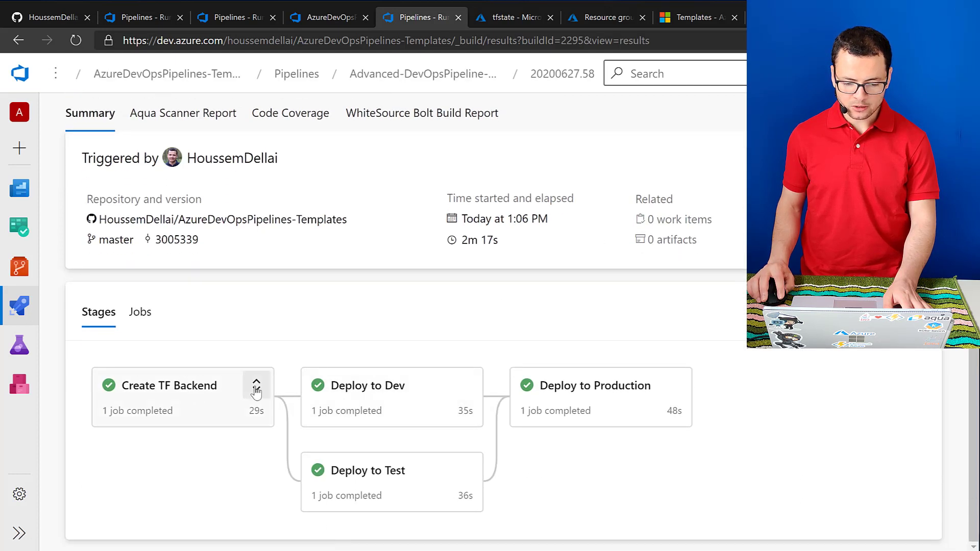
pyautogui.click(255, 388)
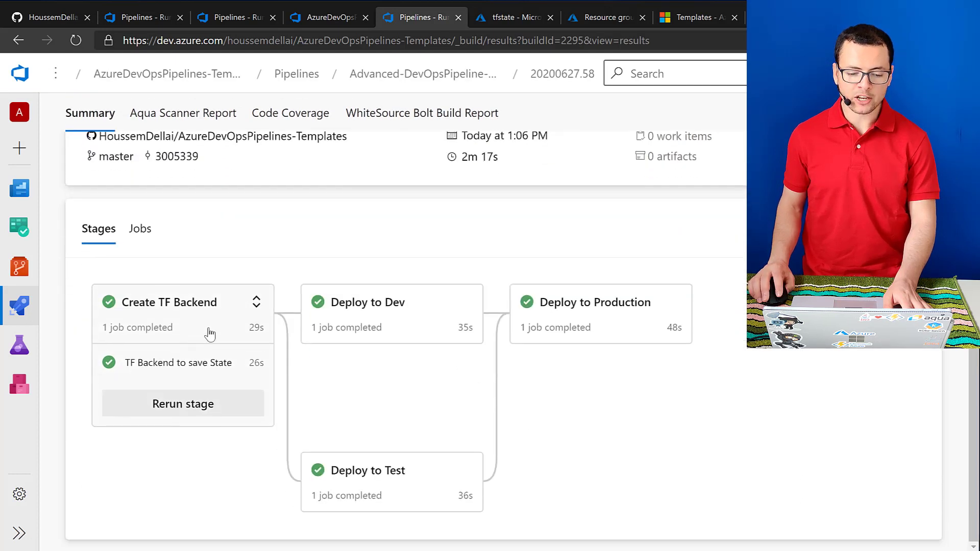
pyautogui.moveTo(464, 302)
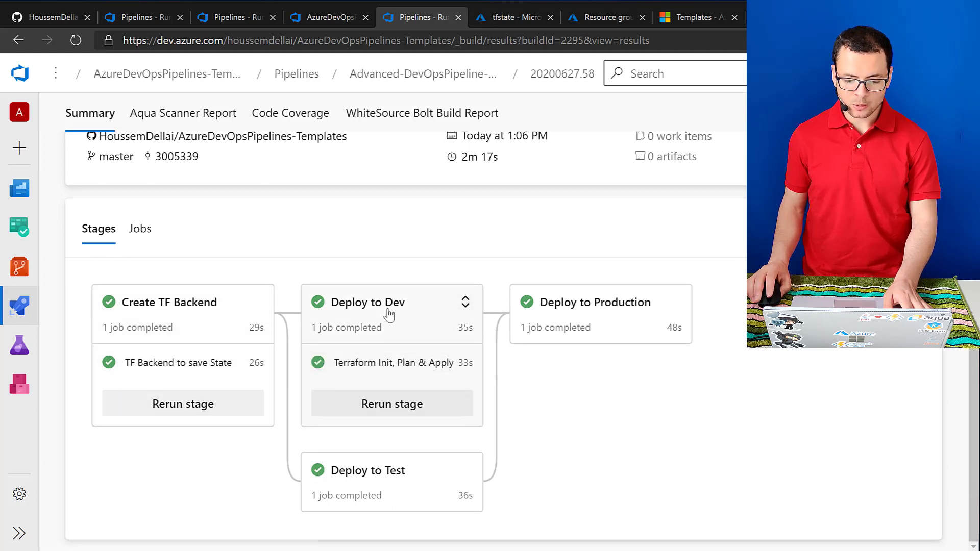
pyautogui.moveTo(465, 470)
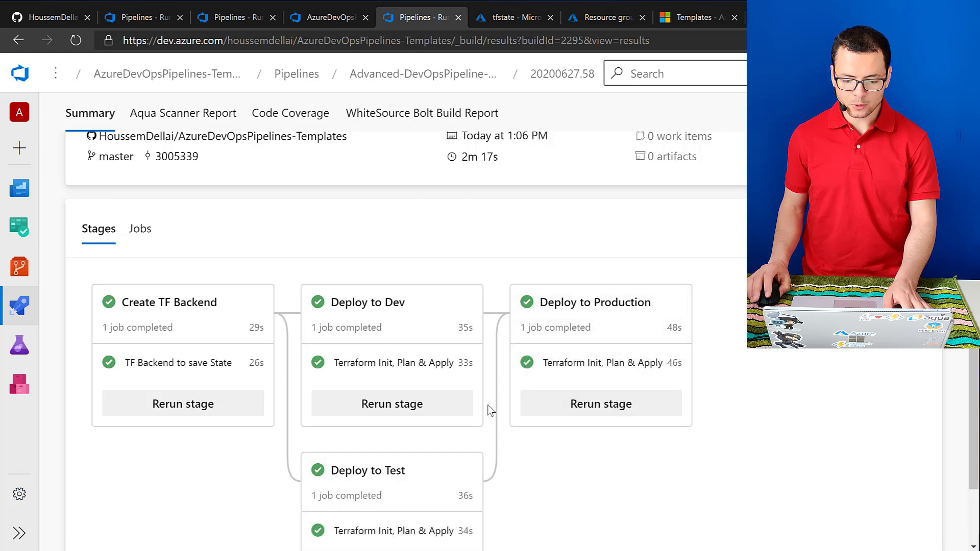
pyautogui.scroll(3)
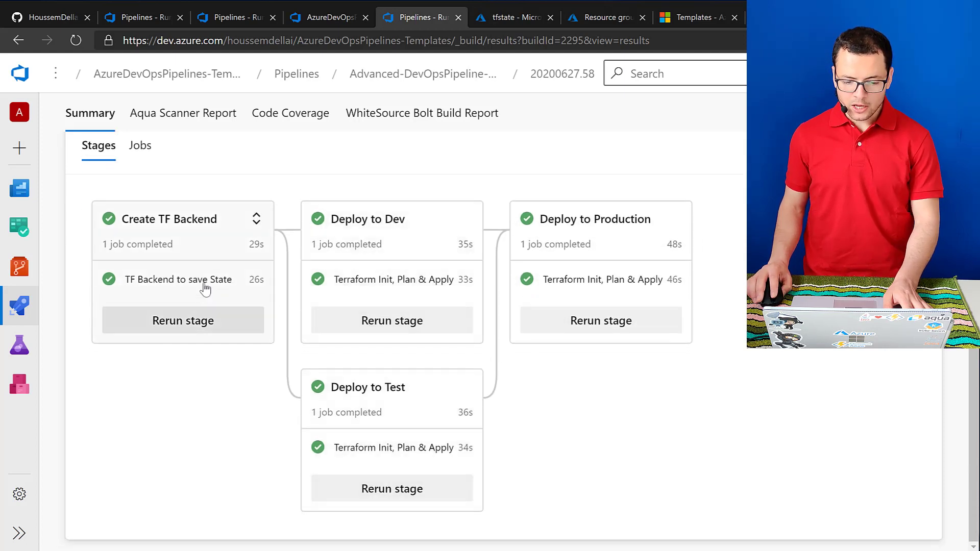
pyautogui.moveTo(296, 408)
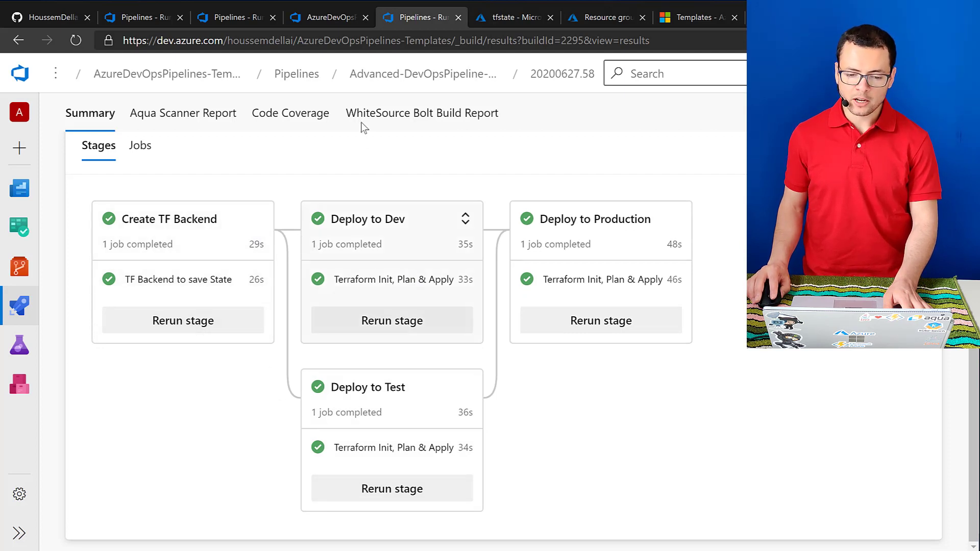
# Step: Review azure-pipelines.yml, ending on the Production stage's dependsOn backend, Dev and Test line
pyautogui.click(325, 18)
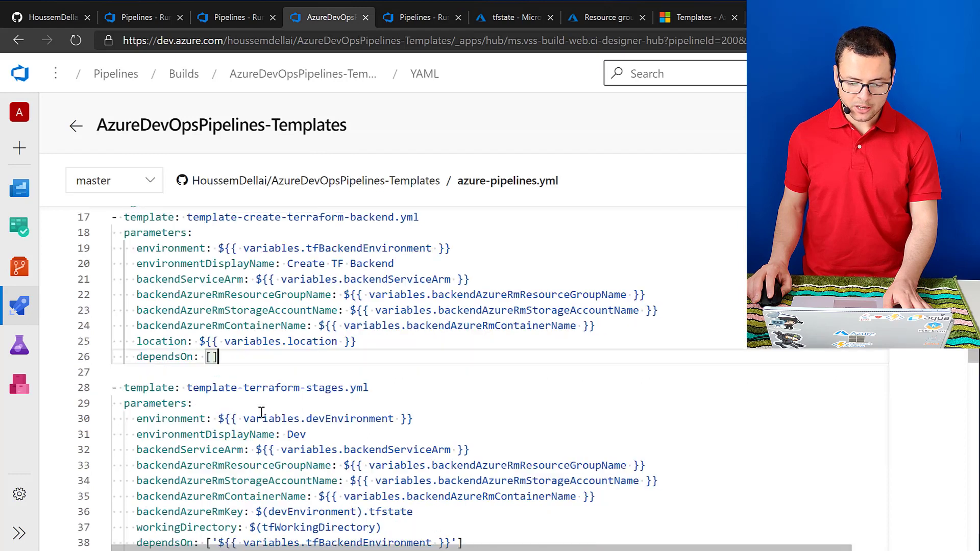
pyautogui.scroll(3)
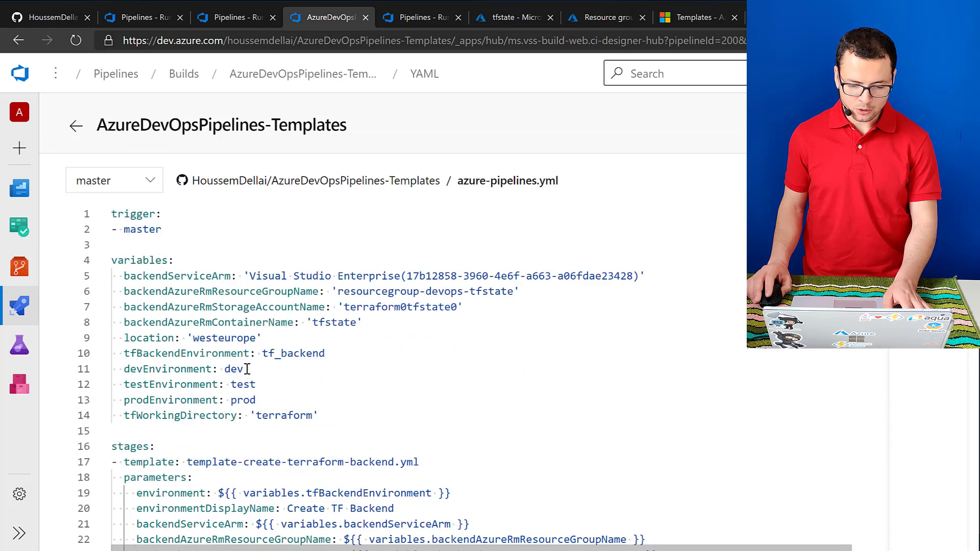
pyautogui.scroll(-3)
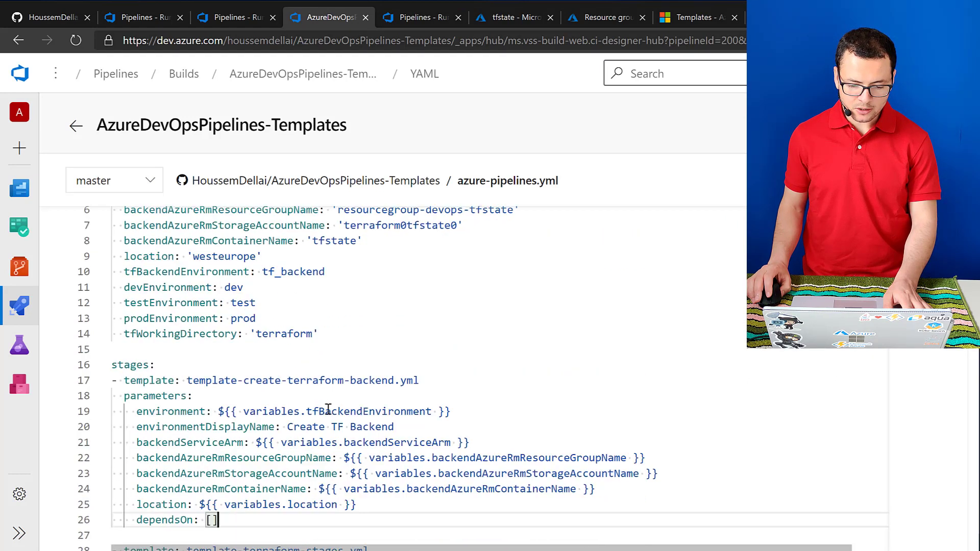
pyautogui.scroll(-3)
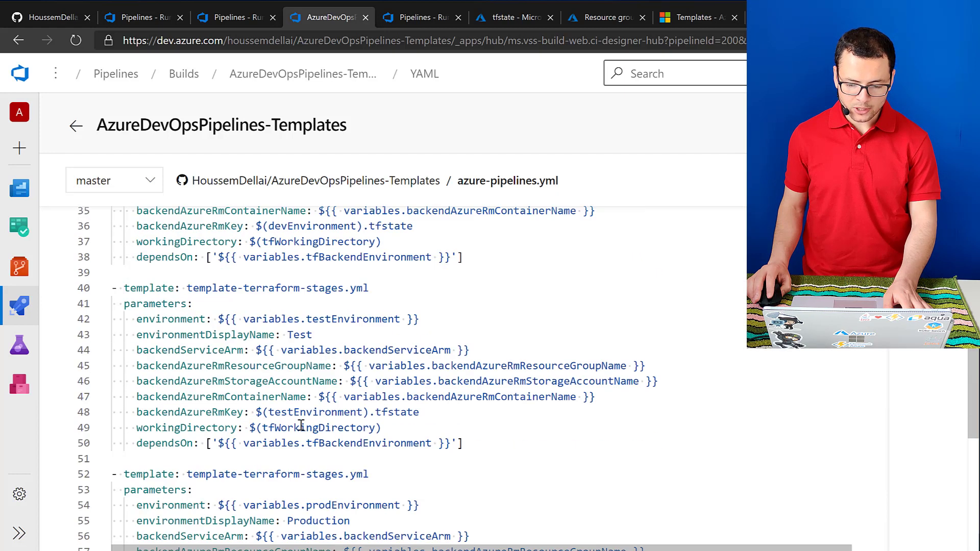
pyautogui.scroll(-3)
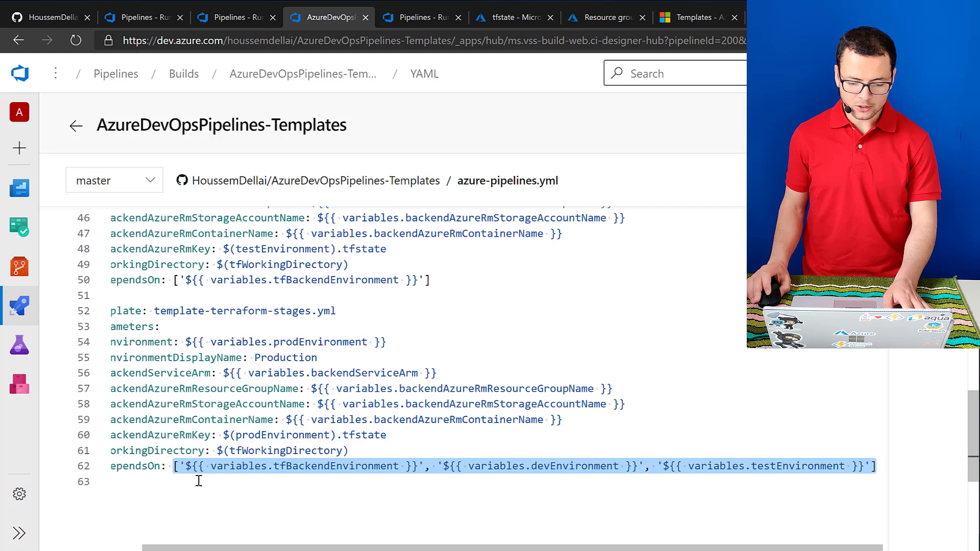
pyautogui.hscroll(-3)
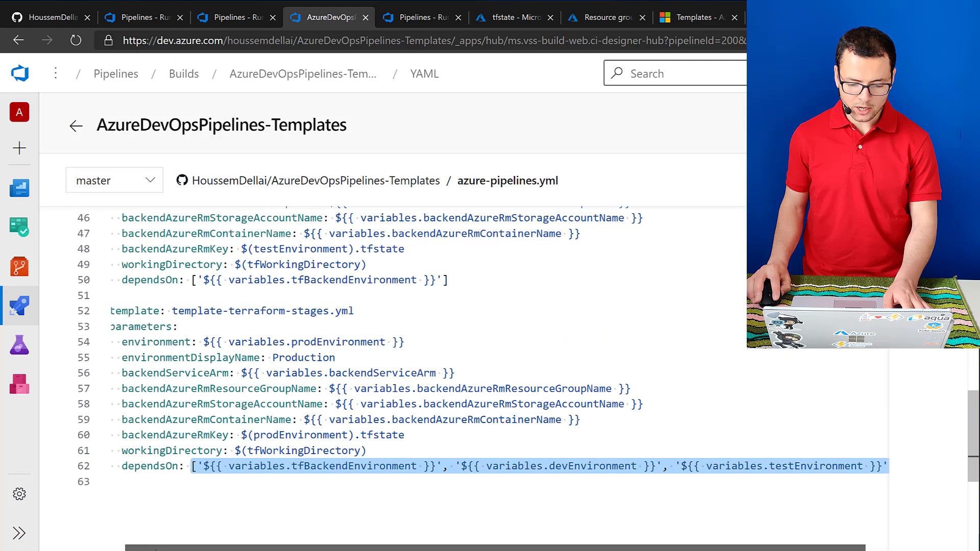
pyautogui.click(157, 486)
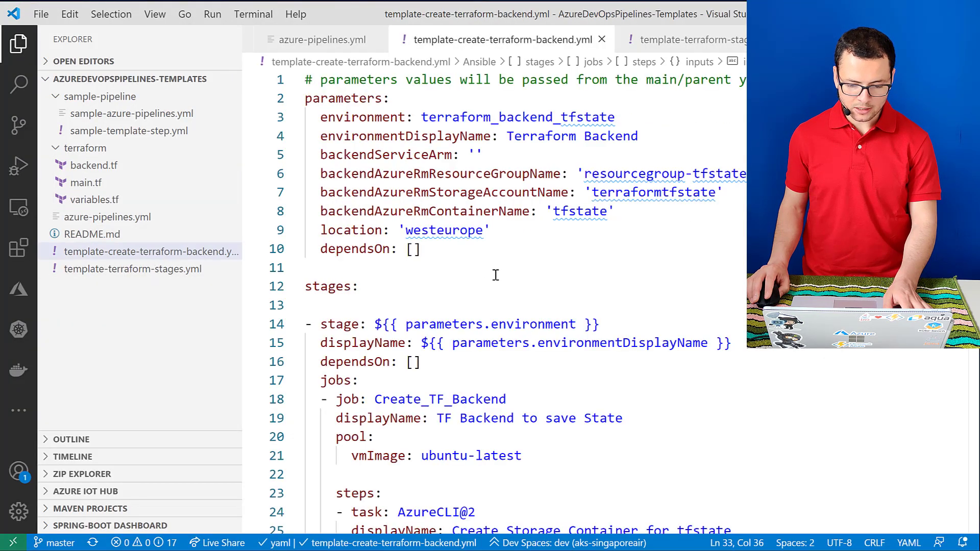
# Step: Show the tfstate container with dev.tfstate, prod.tfstate and test.tfstate blobs
pyautogui.doubleClick(356, 248)
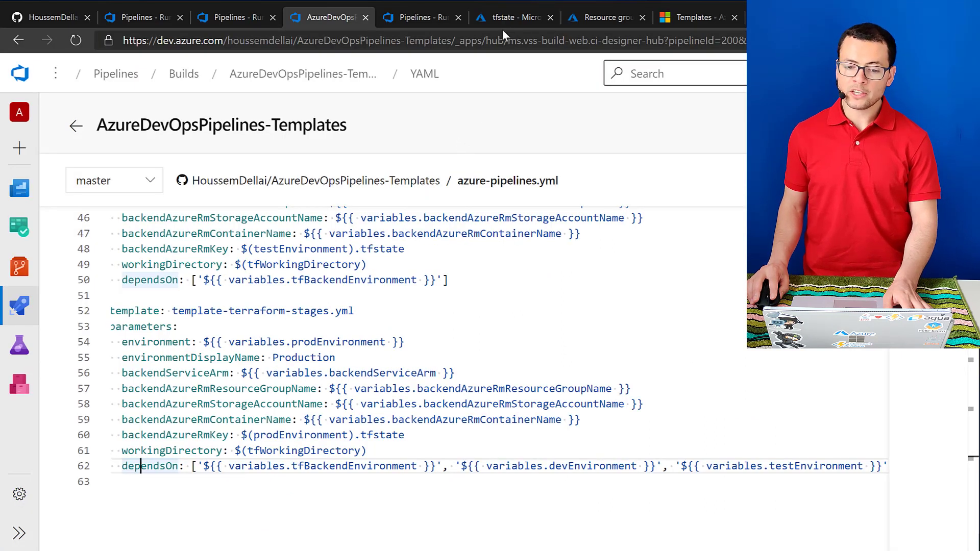
pyautogui.click(512, 17)
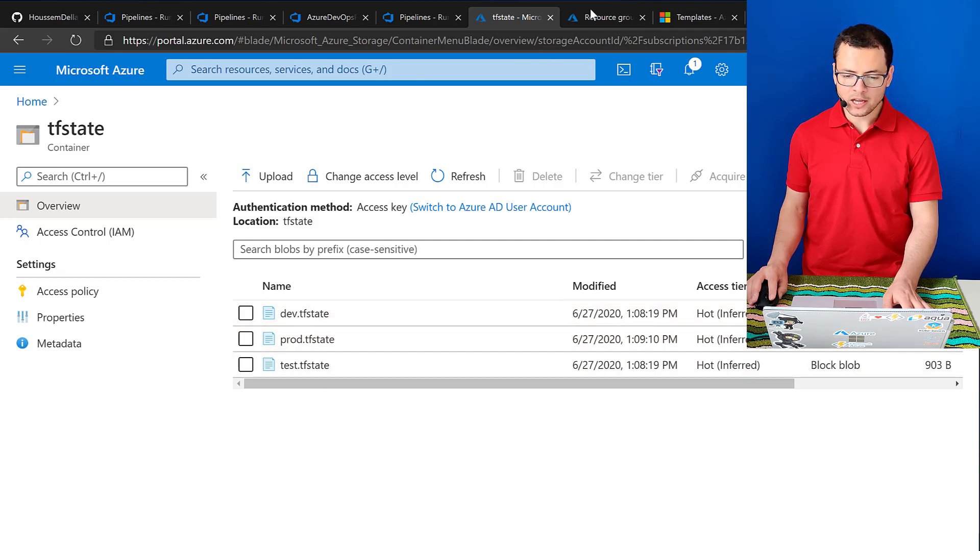
# Step: Tick resourcegroup-dev, resourcegroup-prod and resourcegroup-test in the resource groups list
pyautogui.click(603, 17)
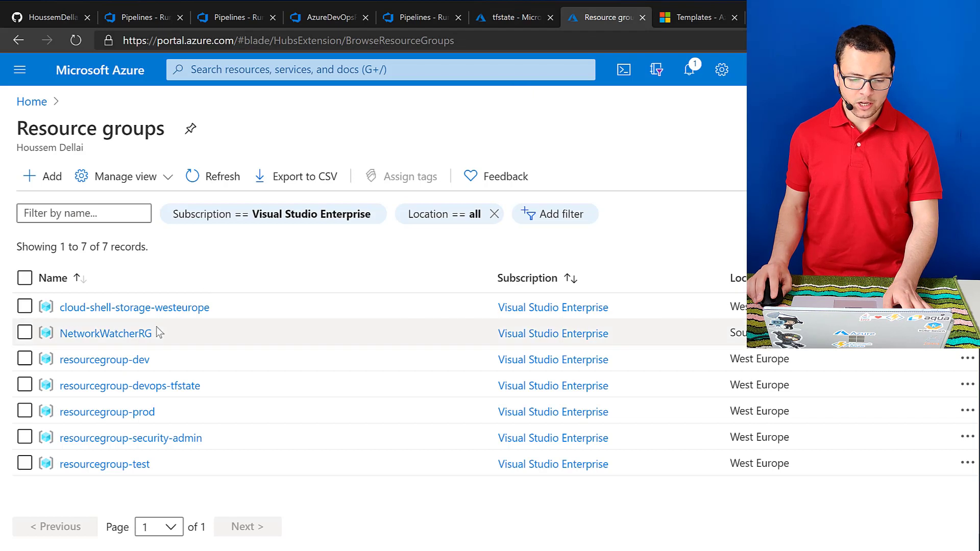
pyautogui.click(25, 358)
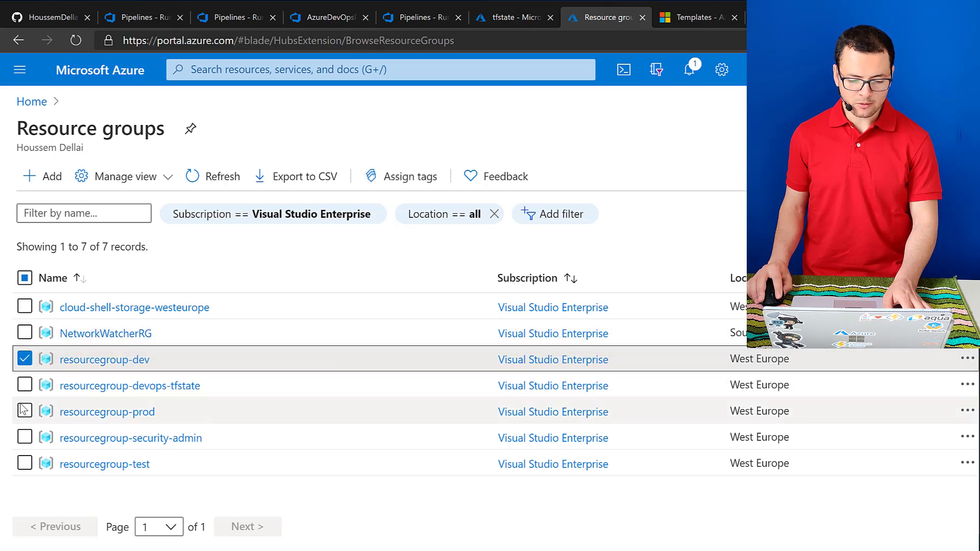
pyautogui.click(24, 412)
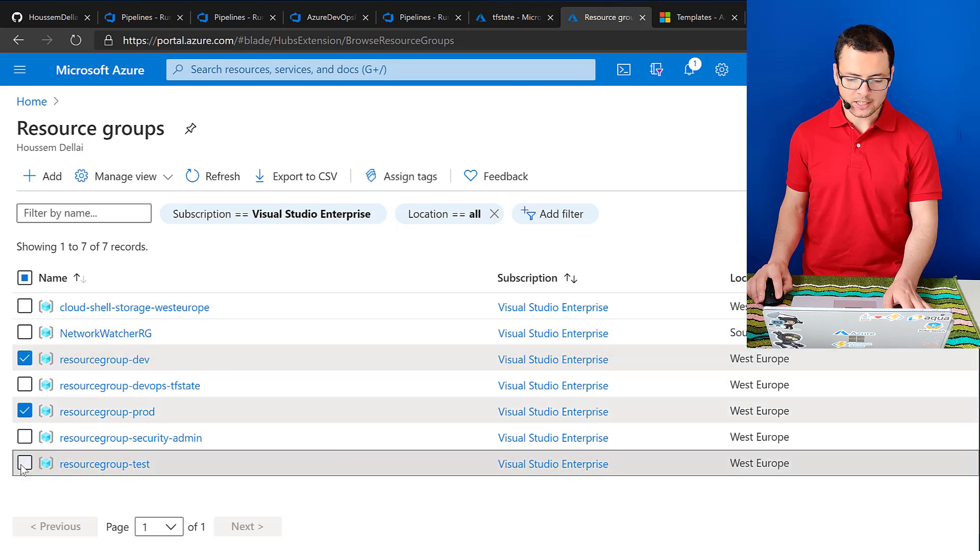
pyautogui.click(25, 464)
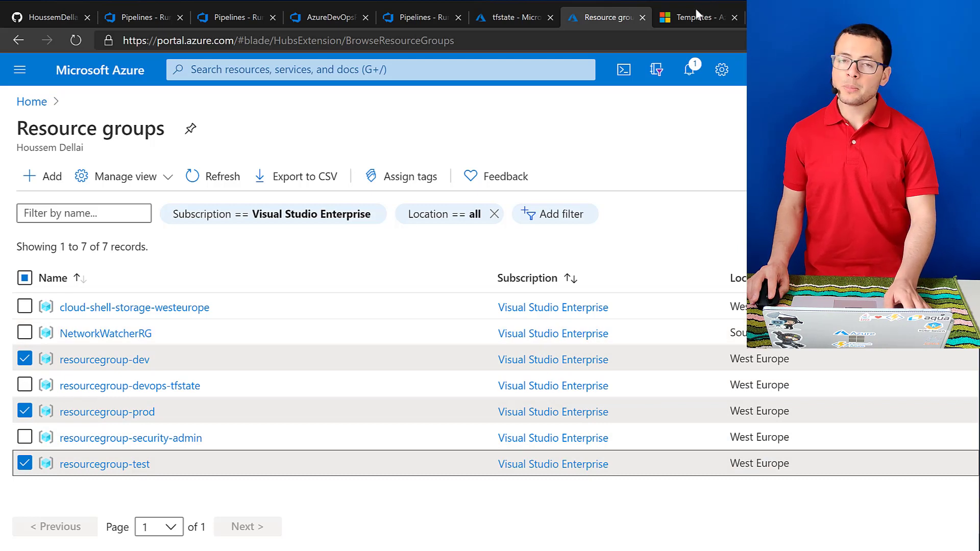
pyautogui.moveTo(695, 17)
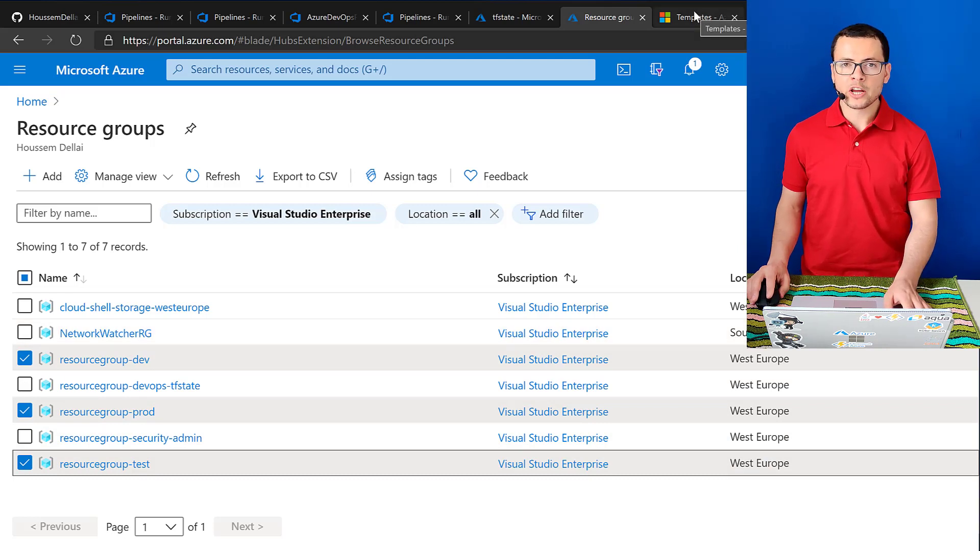
pyautogui.moveTo(561, 175)
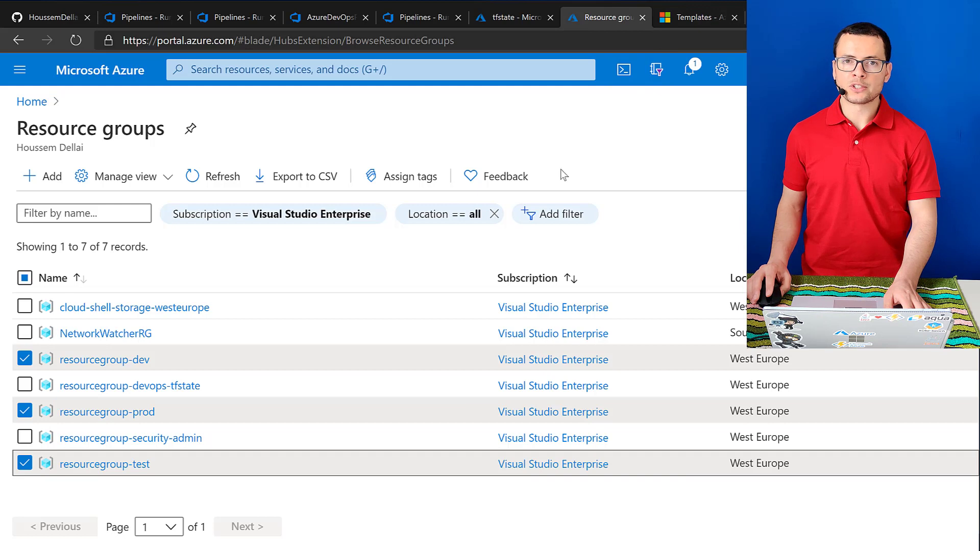
pyautogui.moveTo(541, 190)
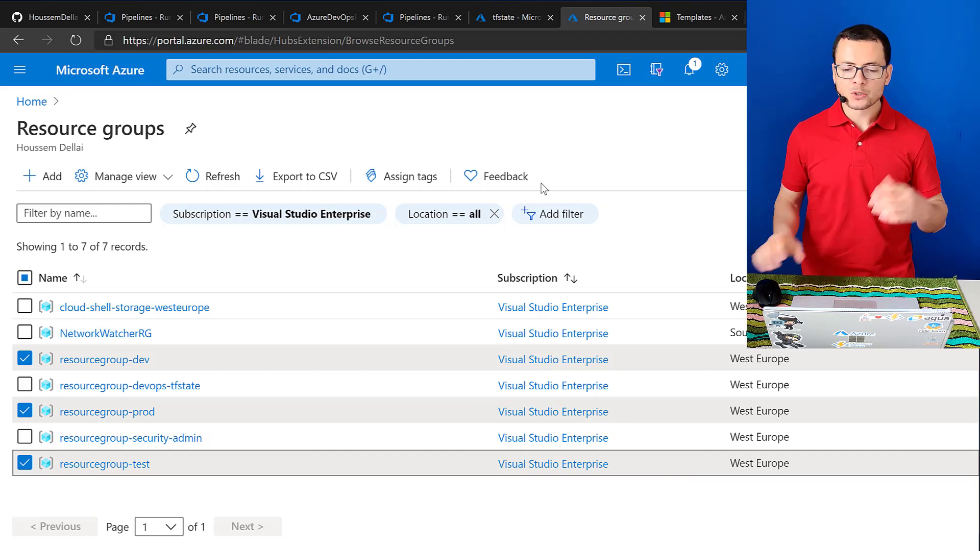
# Step: Bring up Microsoft Docs' Template types & usage page
pyautogui.click(696, 18)
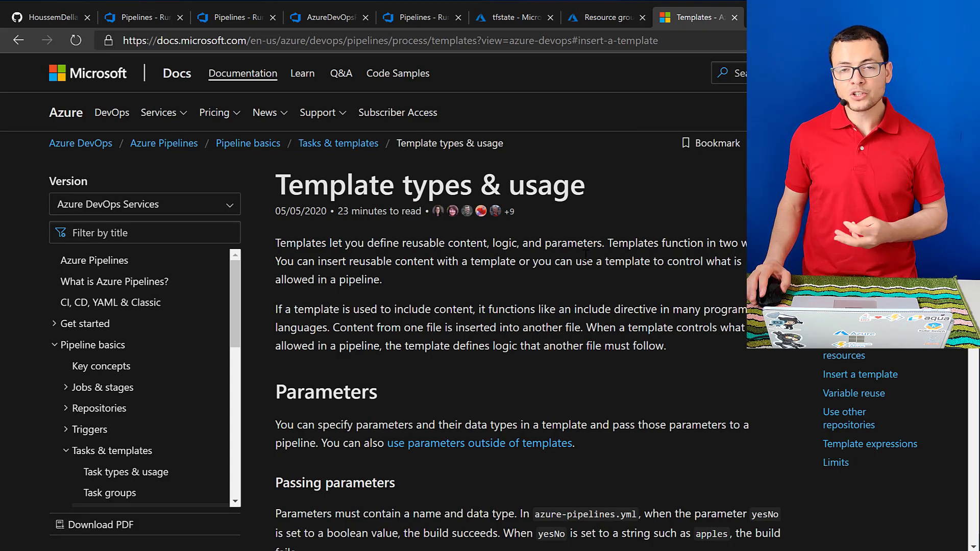
pyautogui.scroll(-3)
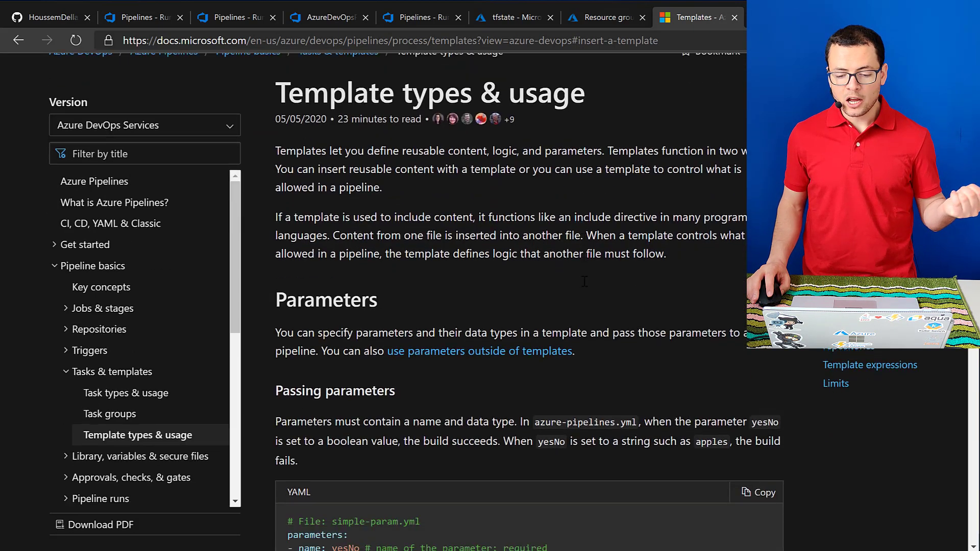
pyautogui.scroll(-3)
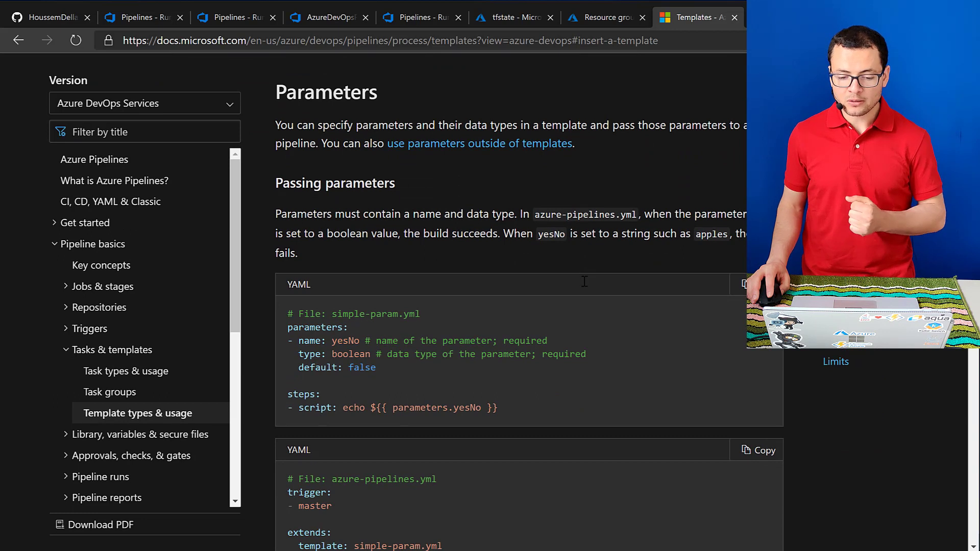
pyautogui.scroll(-3)
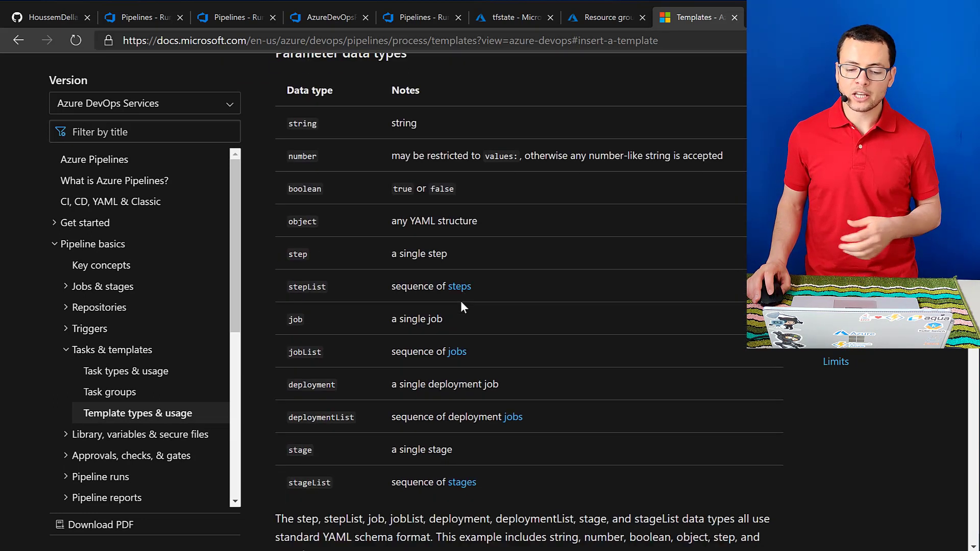
pyautogui.scroll(-3)
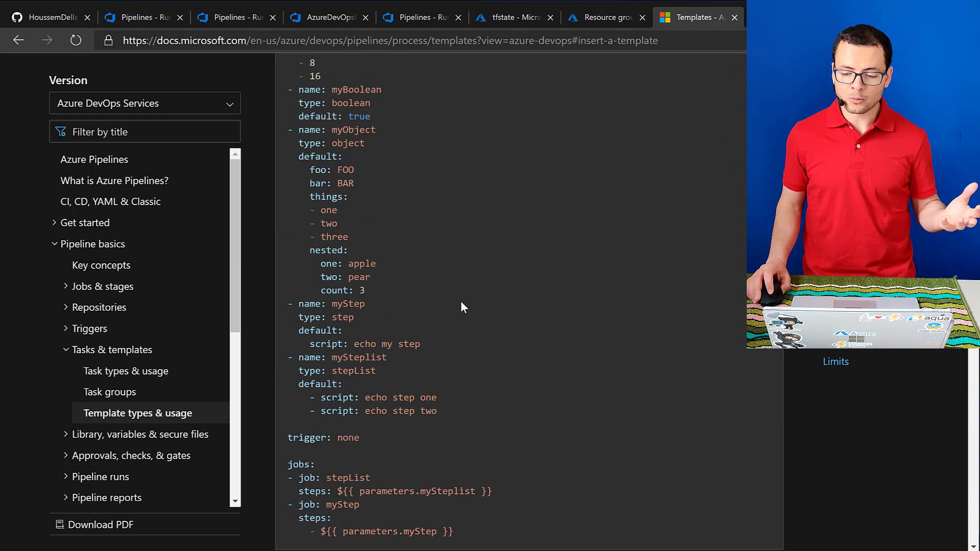
pyautogui.scroll(-3)
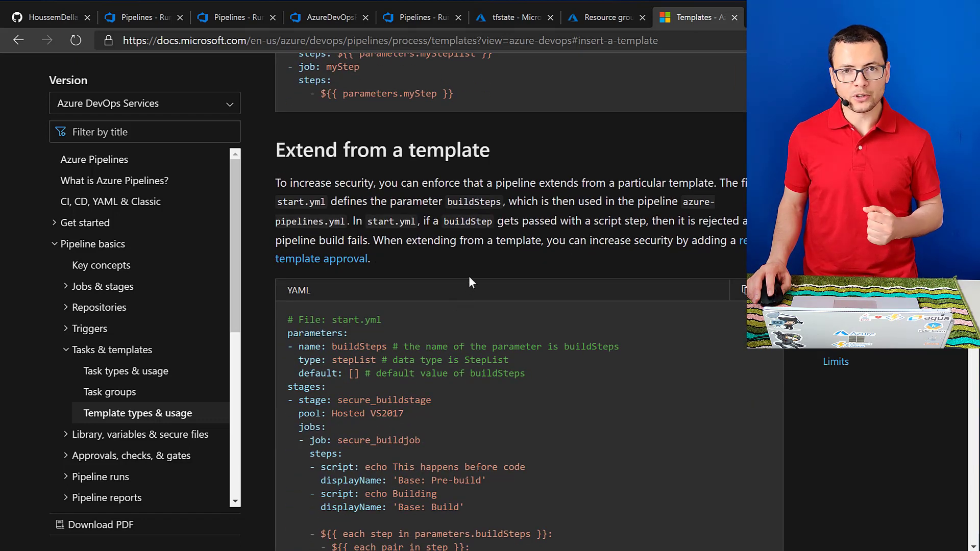